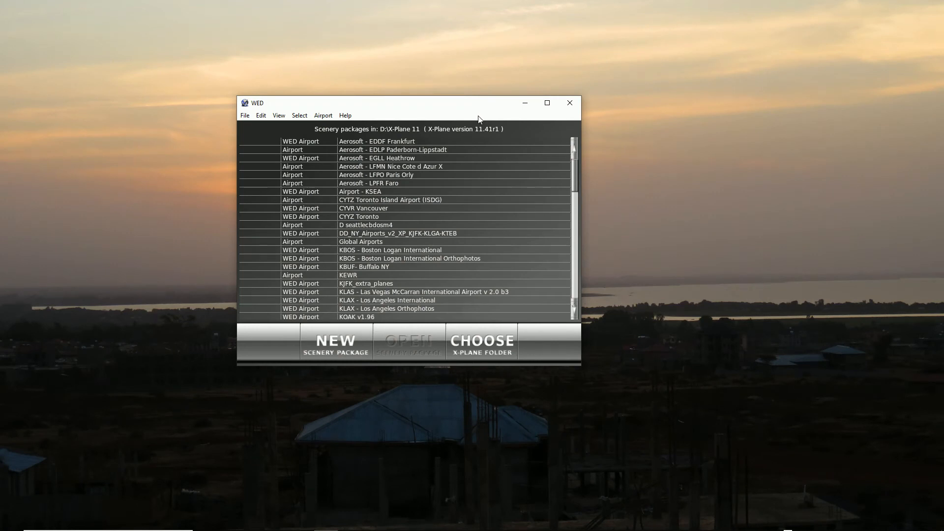
mouse_move(641, 82)
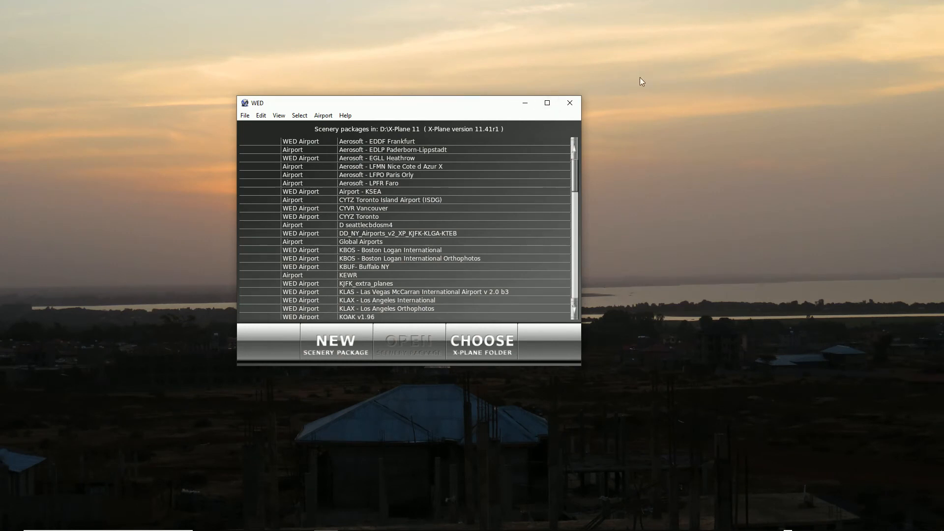
mouse_move(695, 125)
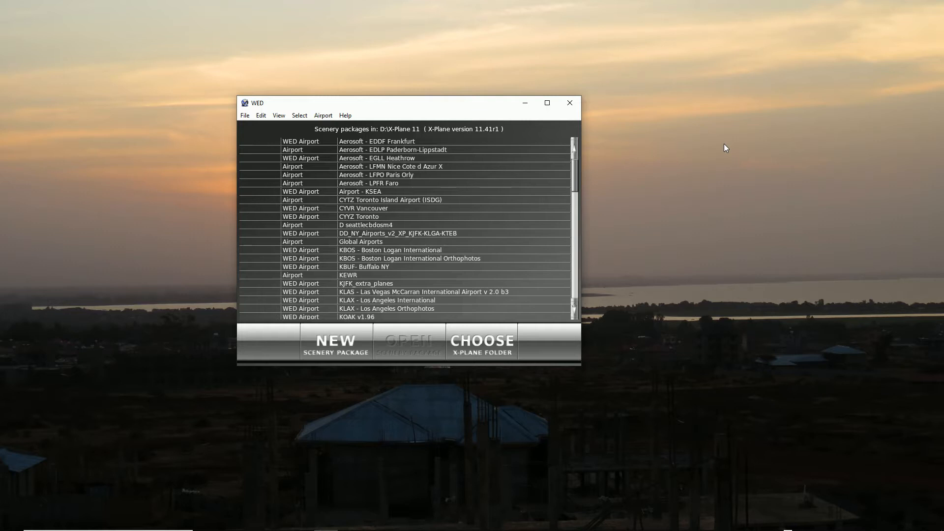
mouse_move(601, 160)
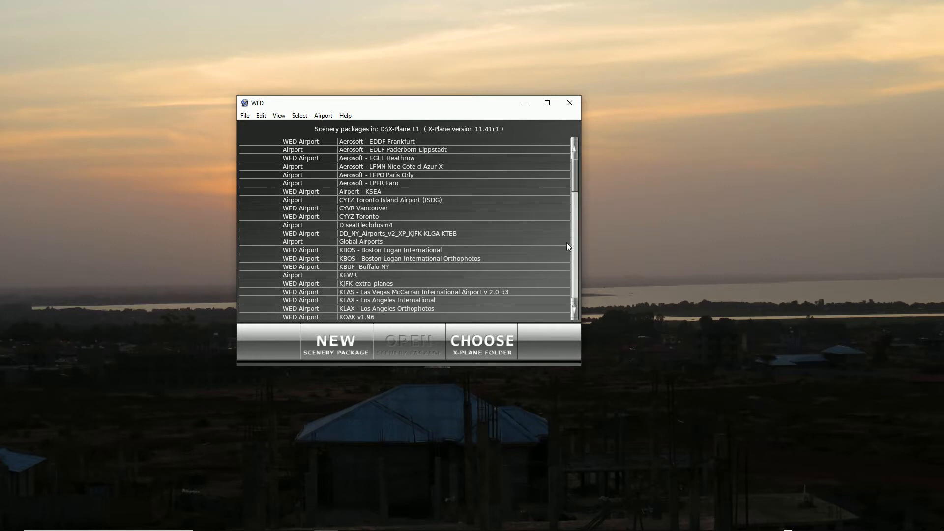
mouse_move(408, 426)
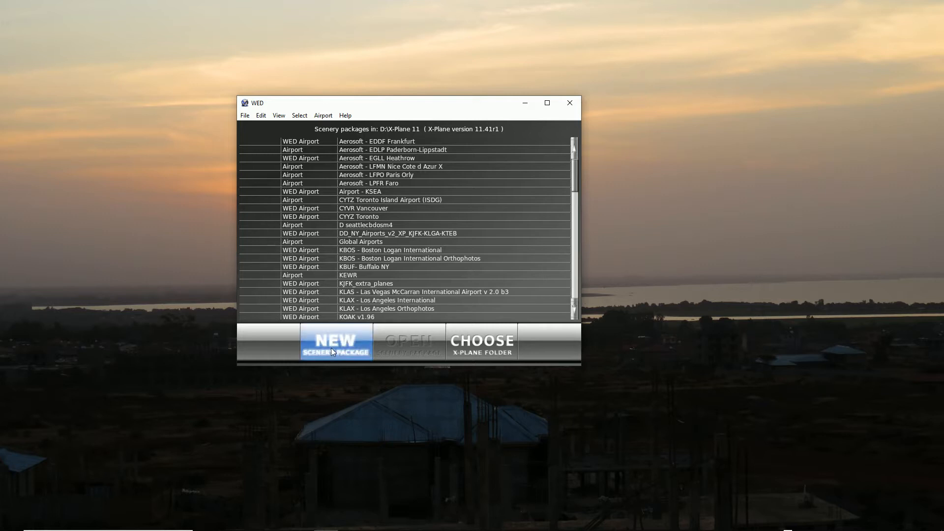
Create a scenery package, name it CYOW-Ottawa and open it for editing.
left_click(335, 341)
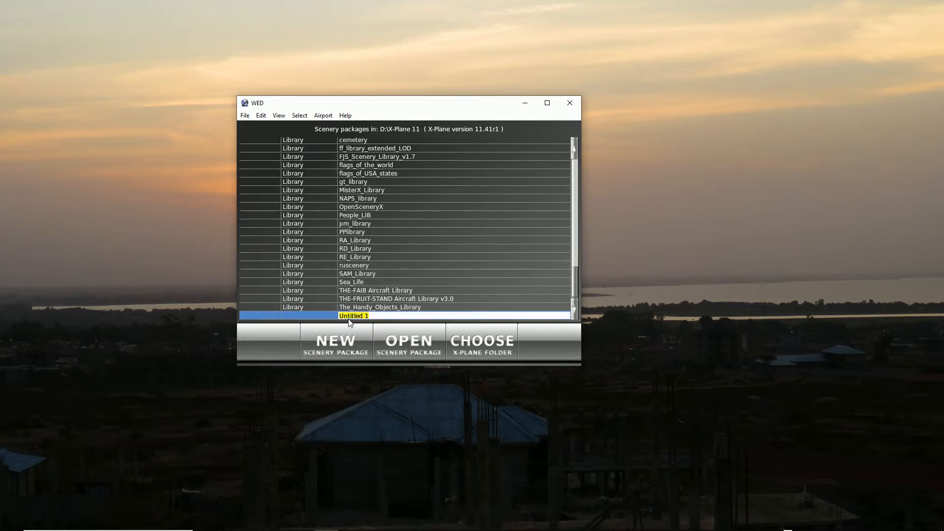
type("C")
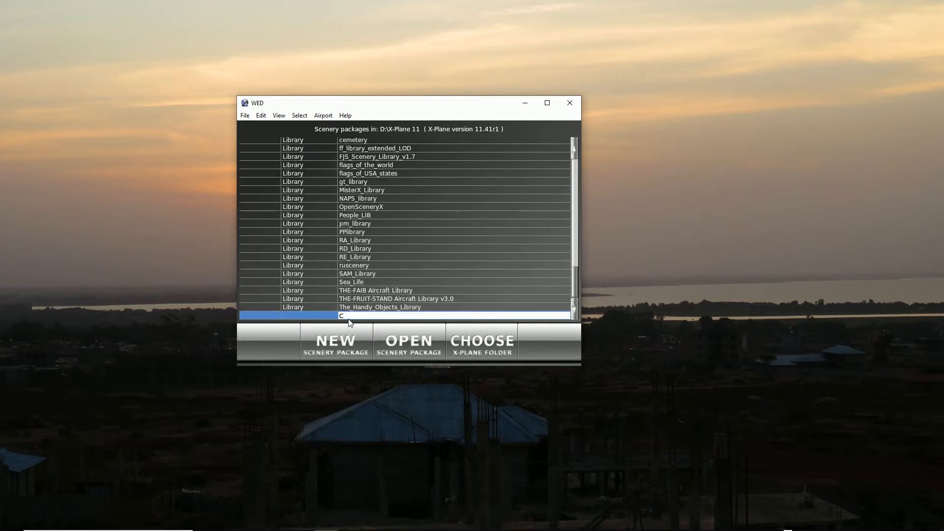
type("YOW")
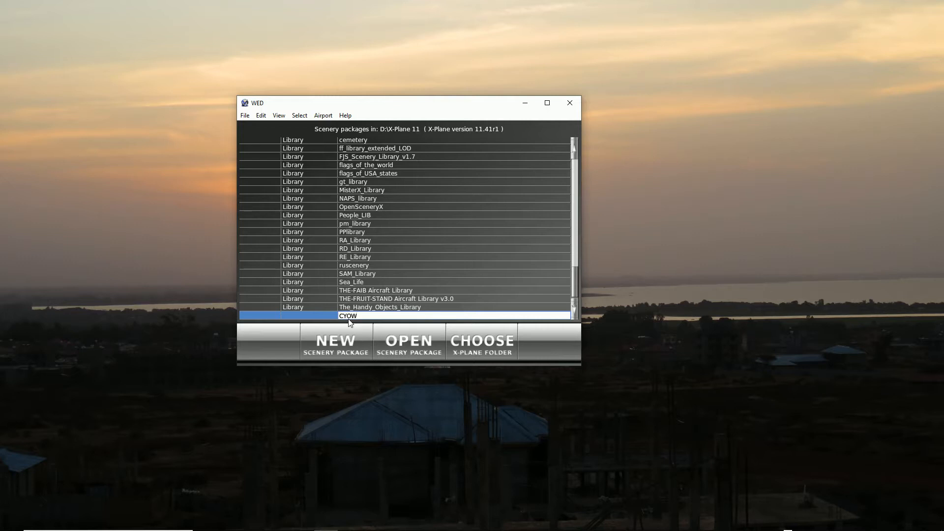
type("-")
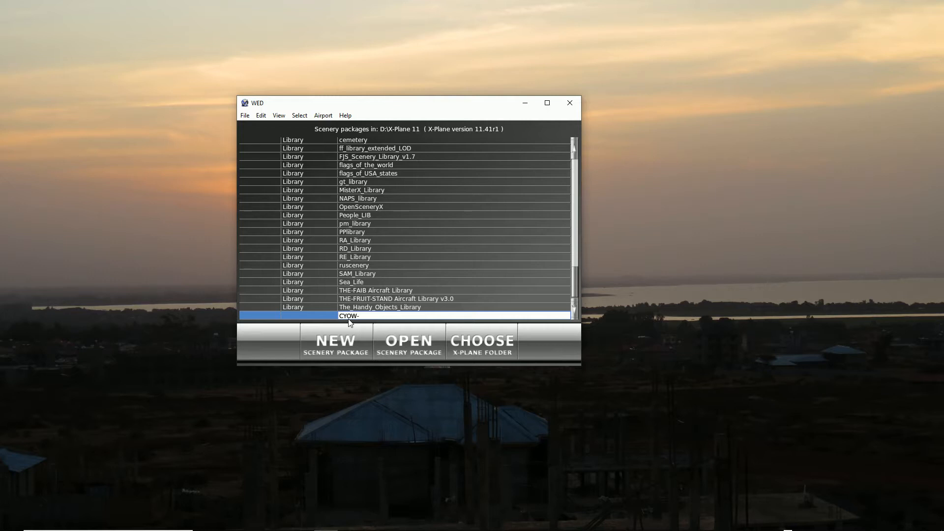
type("Ottawa")
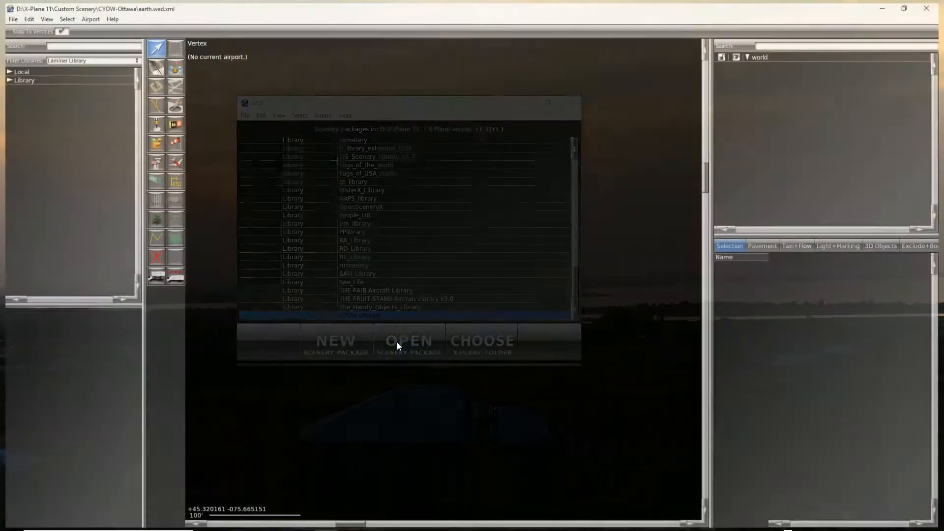
left_click(408, 341)
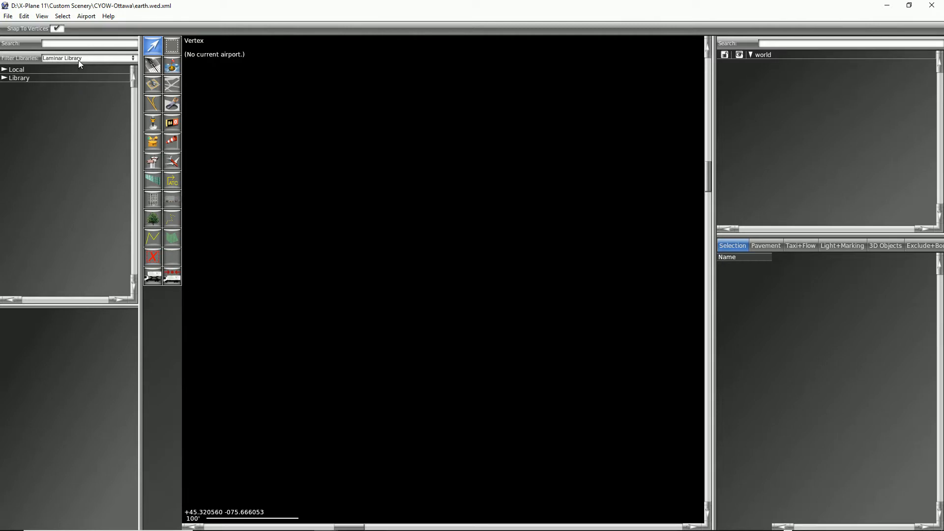
Start a Gateway import, search 'cyow' and choose Ottawa MacDonald-Cartier Intl.
left_click(7, 16)
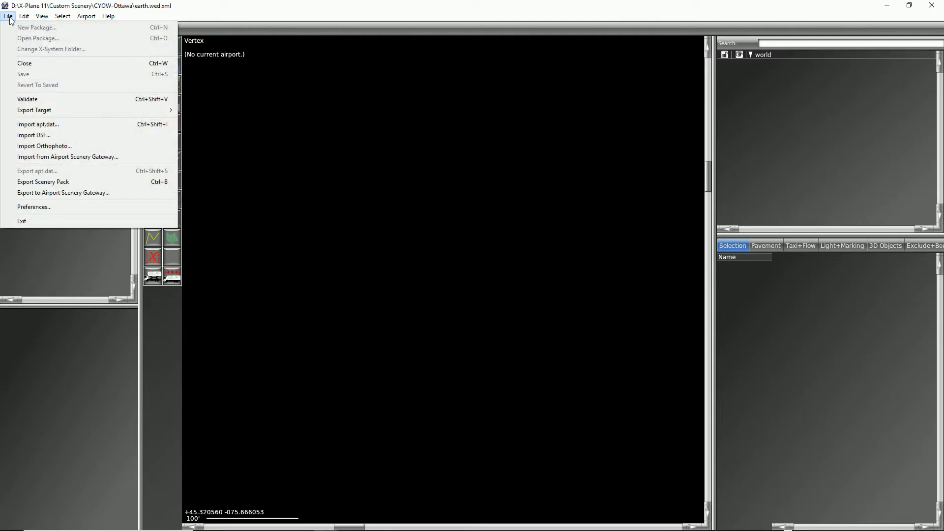
mouse_move(68, 156)
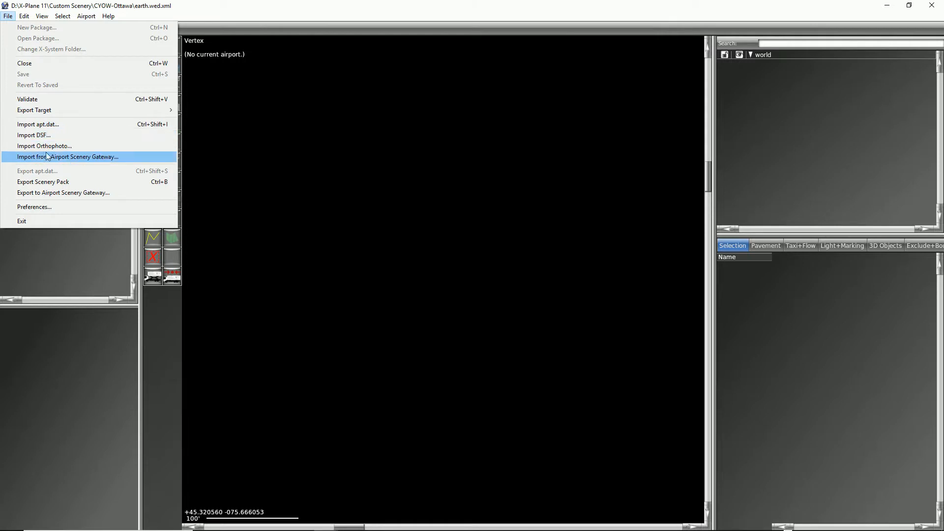
left_click(68, 156)
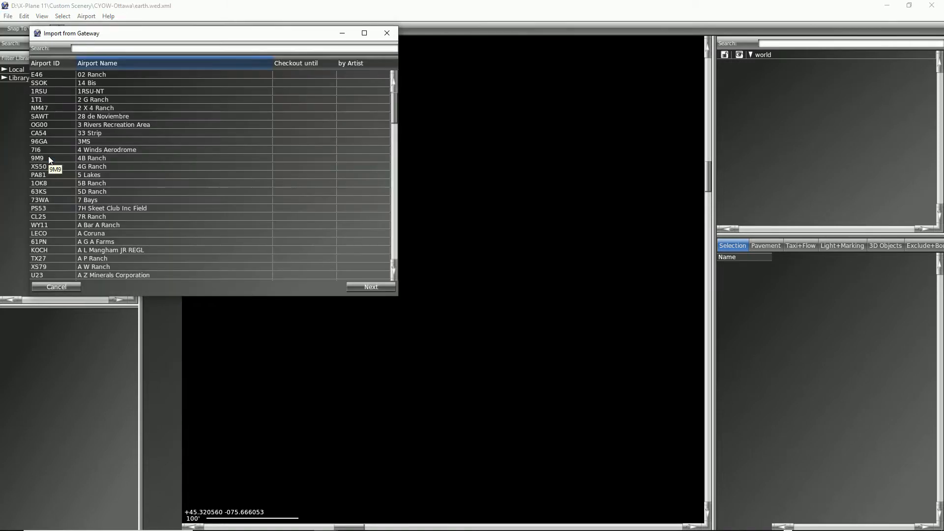
mouse_move(12, 110)
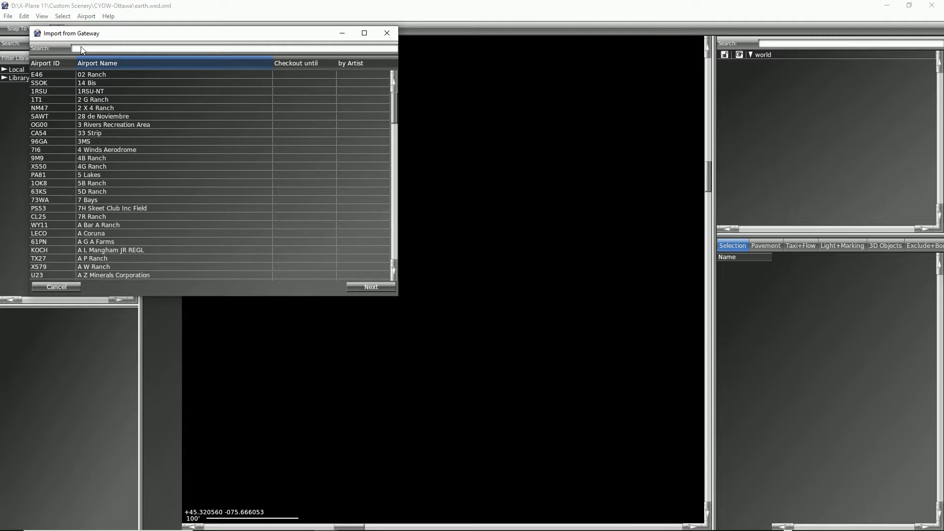
type("cyow")
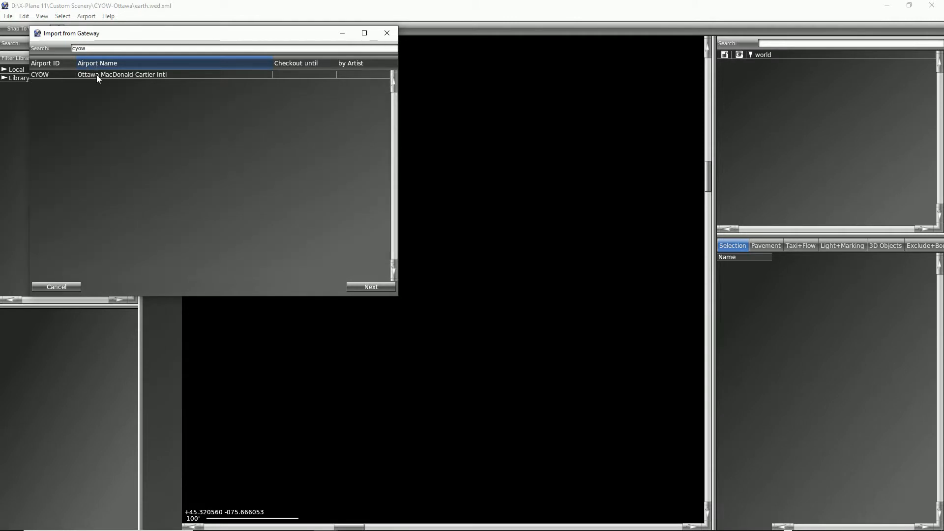
left_click(371, 286)
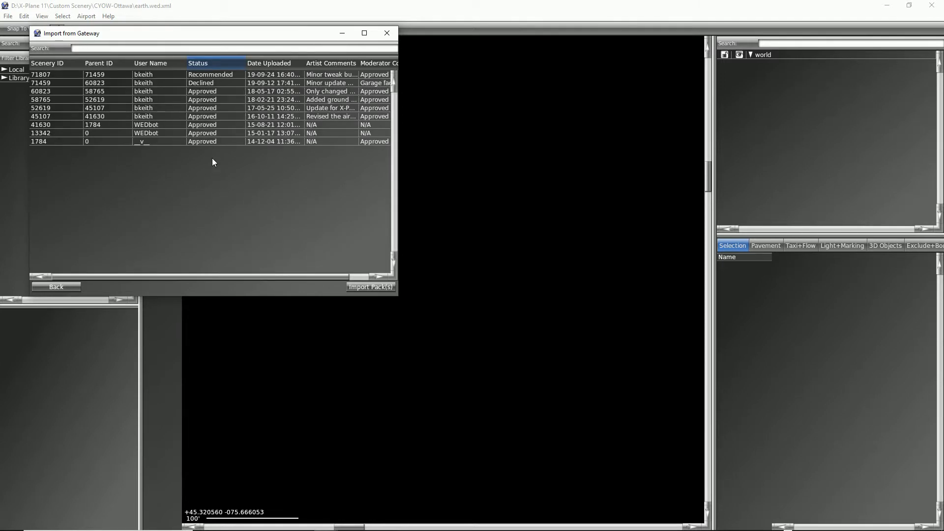
mouse_move(198, 148)
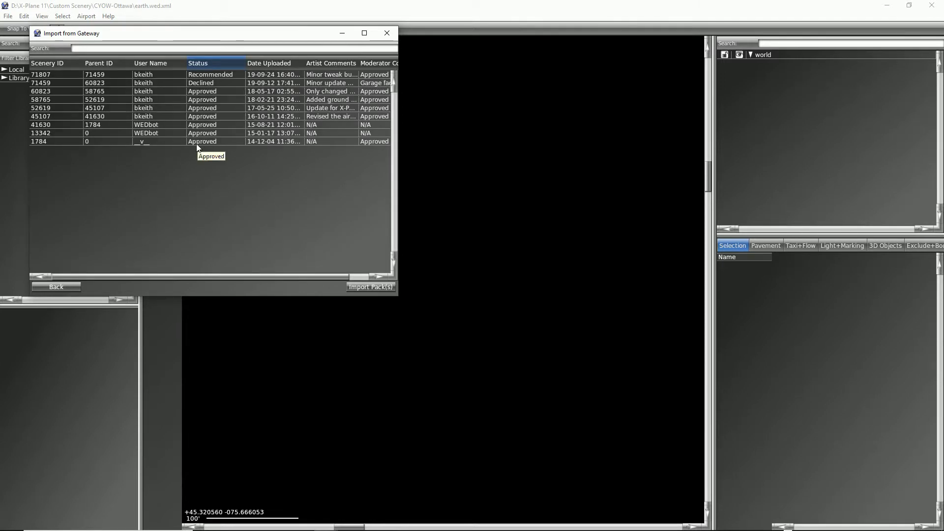
mouse_move(222, 168)
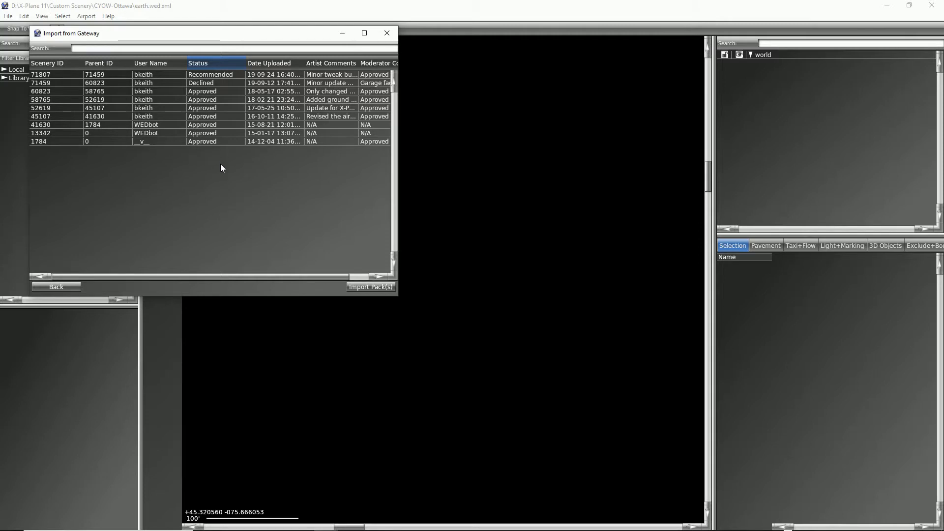
mouse_move(215, 97)
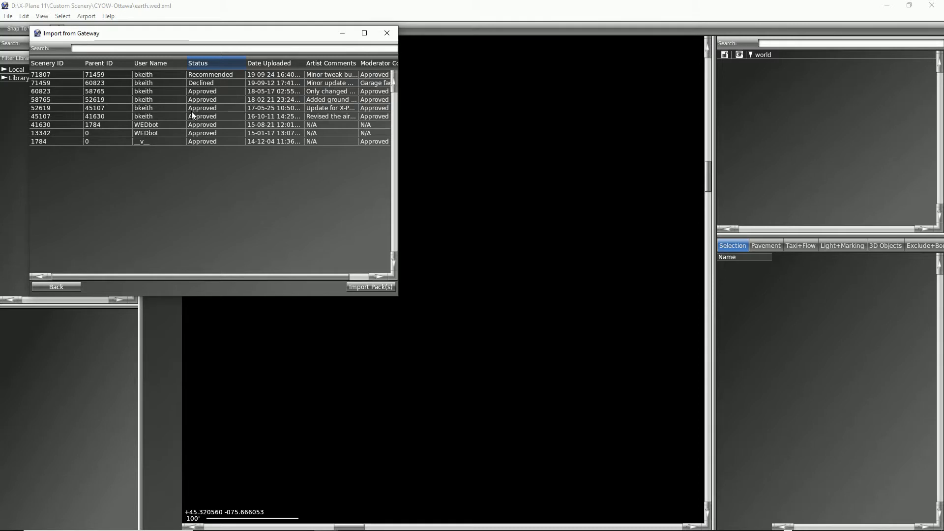
mouse_move(161, 122)
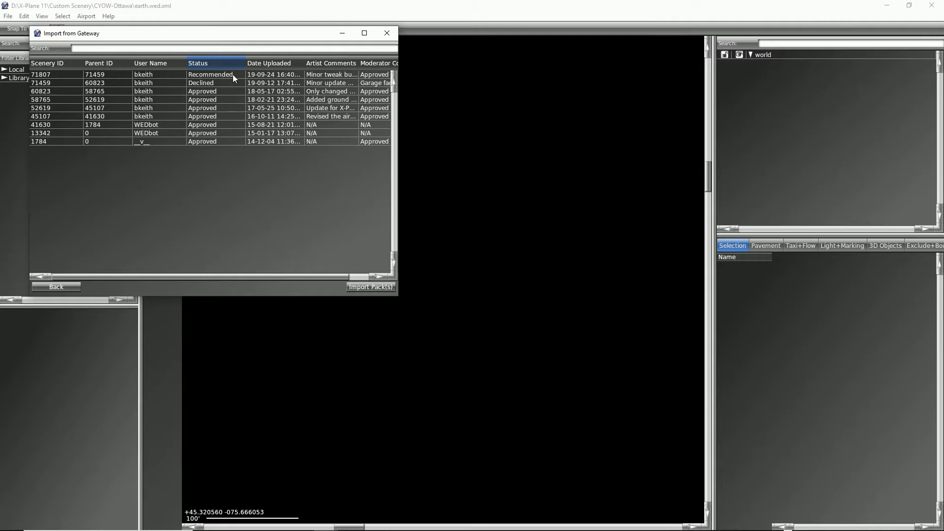
Import the recommended CYOW scenery version 71807 into the package.
left_click(40, 74)
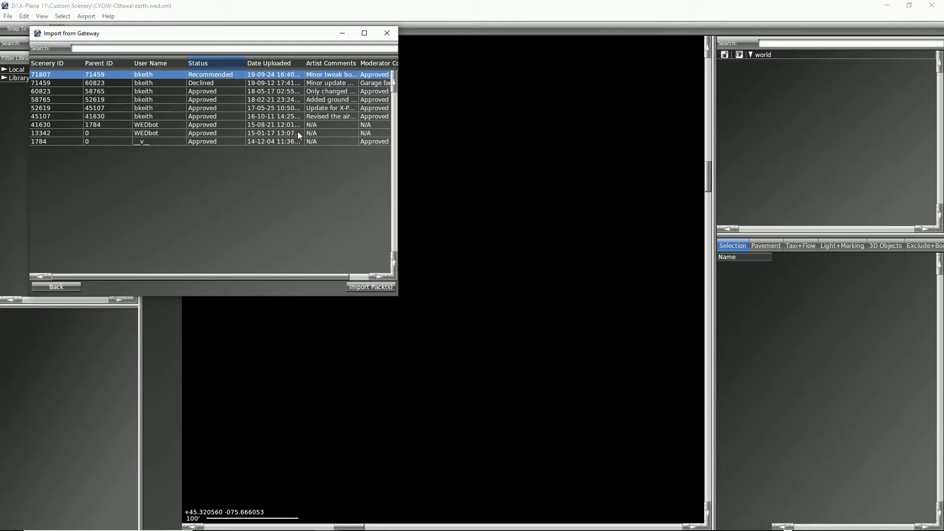
left_click(371, 287)
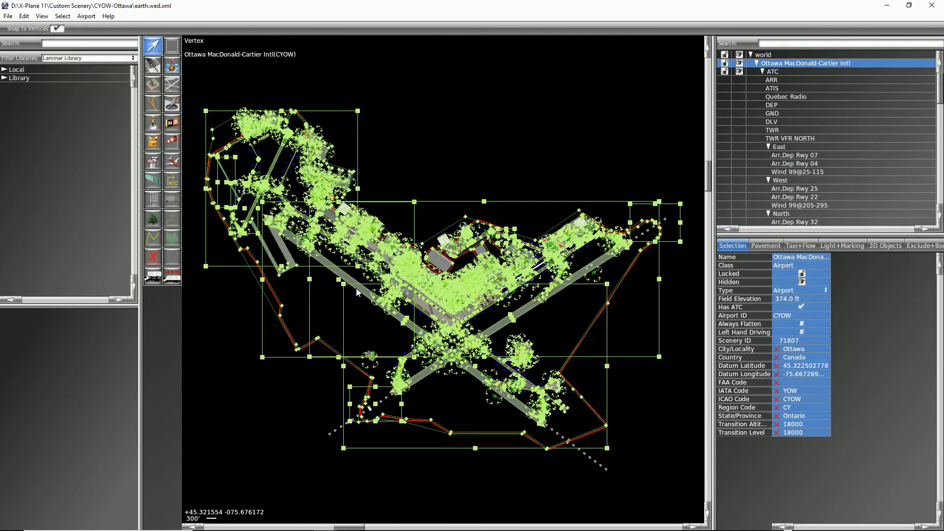
mouse_move(387, 338)
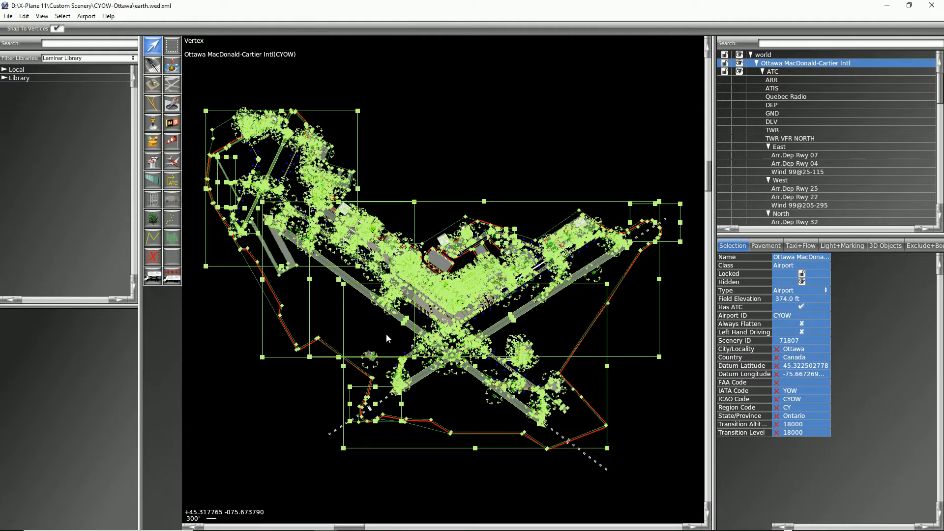
mouse_move(412, 307)
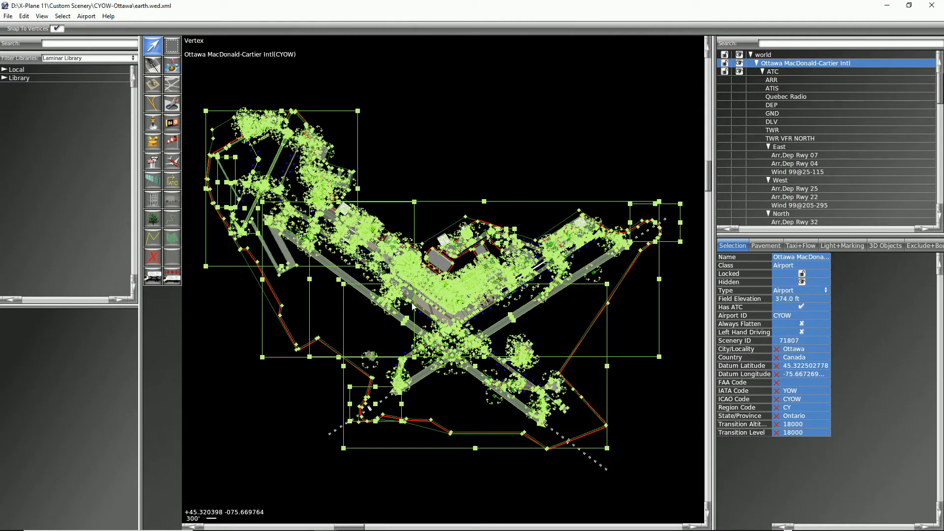
Zoom into the terminal gate area to show jetways and stand markings.
scroll("up", 3)
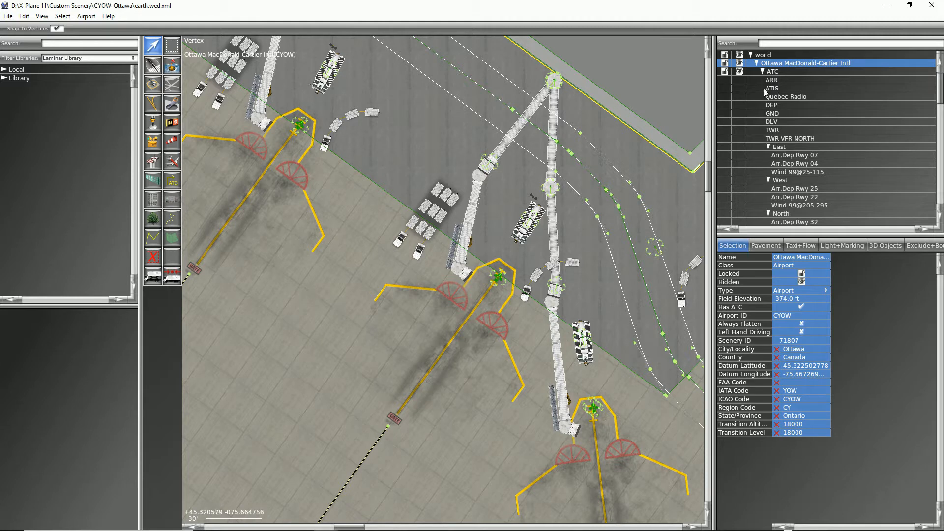
Select the middle gate's jetway and drag it to a new spot near its stand.
left_click(773, 80)
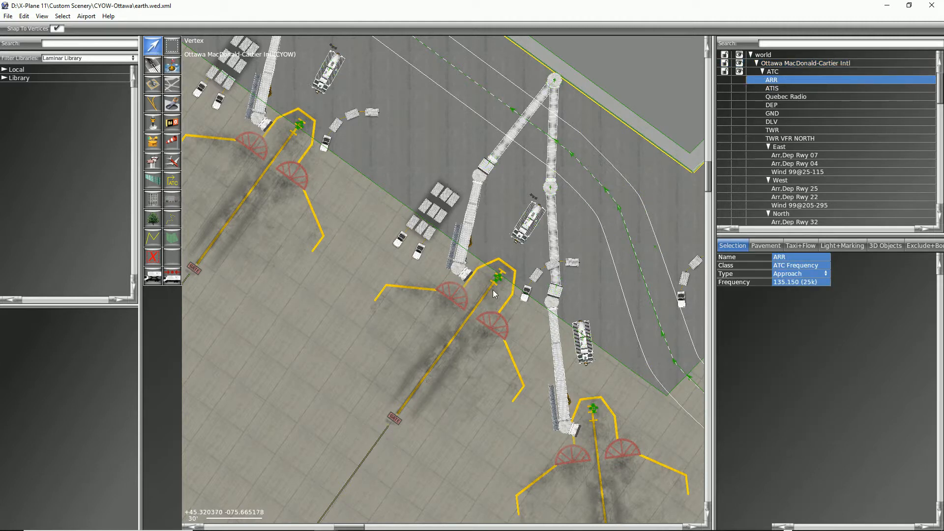
left_click(497, 278)
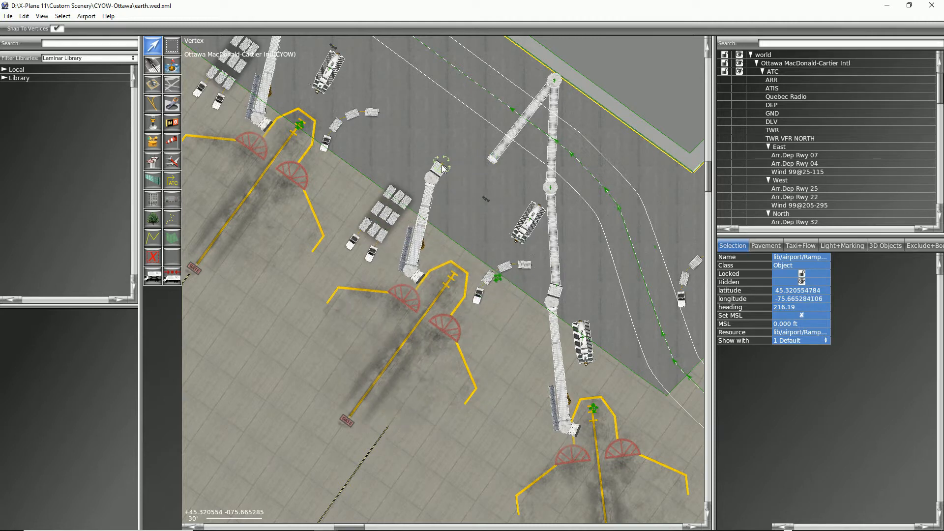
left_click_drag(442, 168, 423, 187)
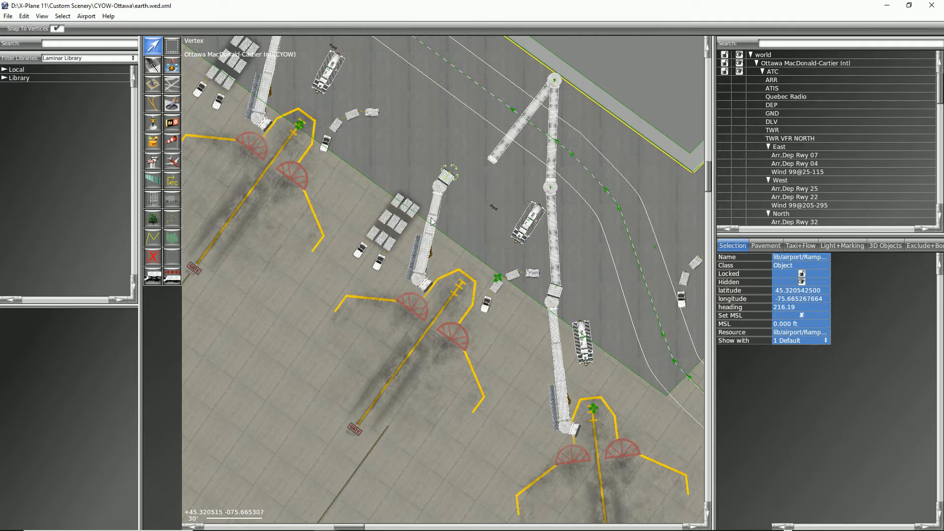
mouse_move(456, 175)
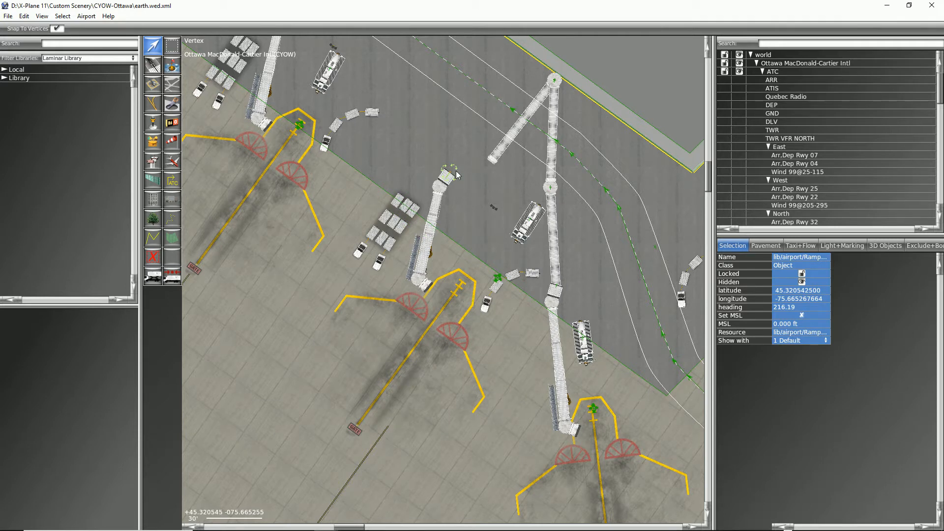
mouse_move(448, 215)
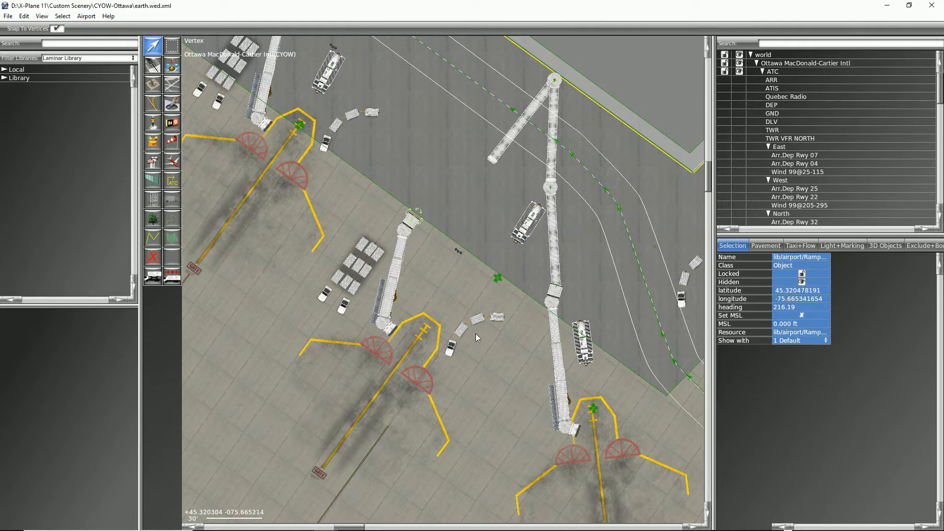
mouse_move(293, 447)
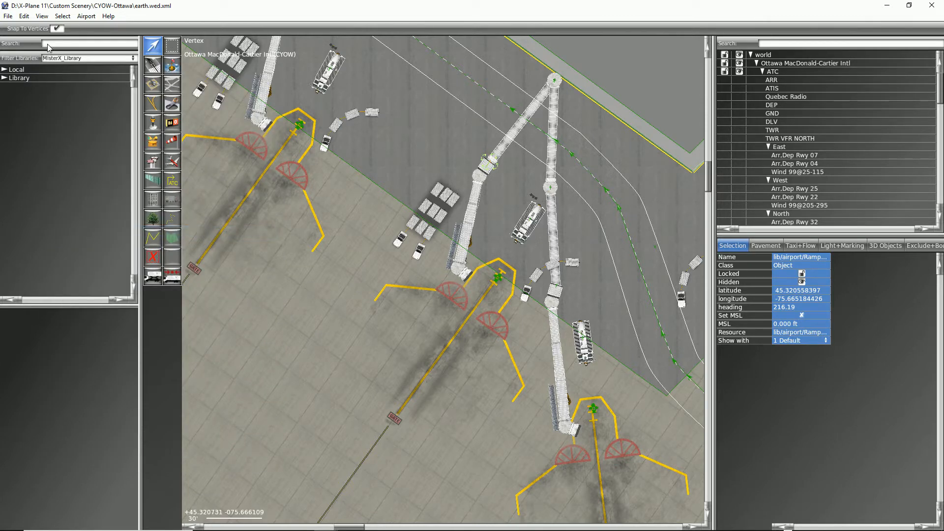
Search the library for 'Ram' and pick MisterX Ramp_Southwest_Med.obj for placement.
type("R")
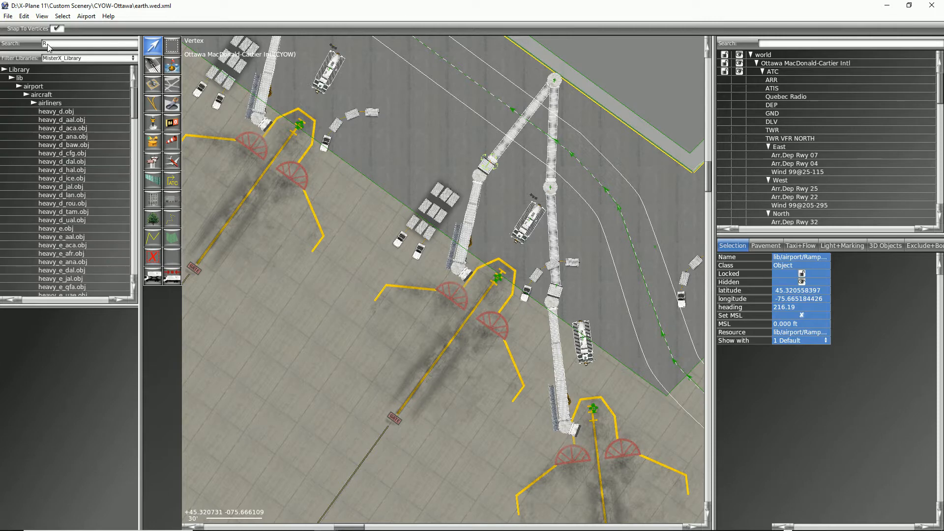
type("amp")
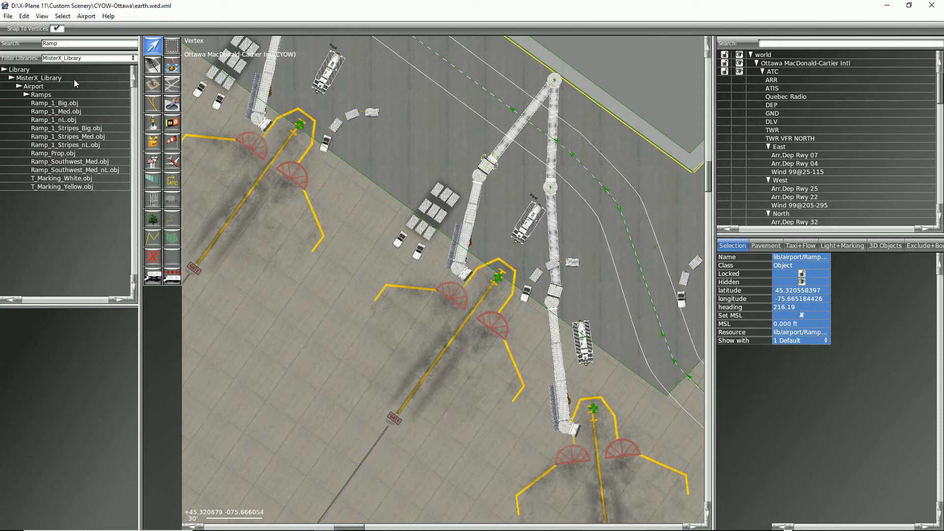
mouse_move(71, 175)
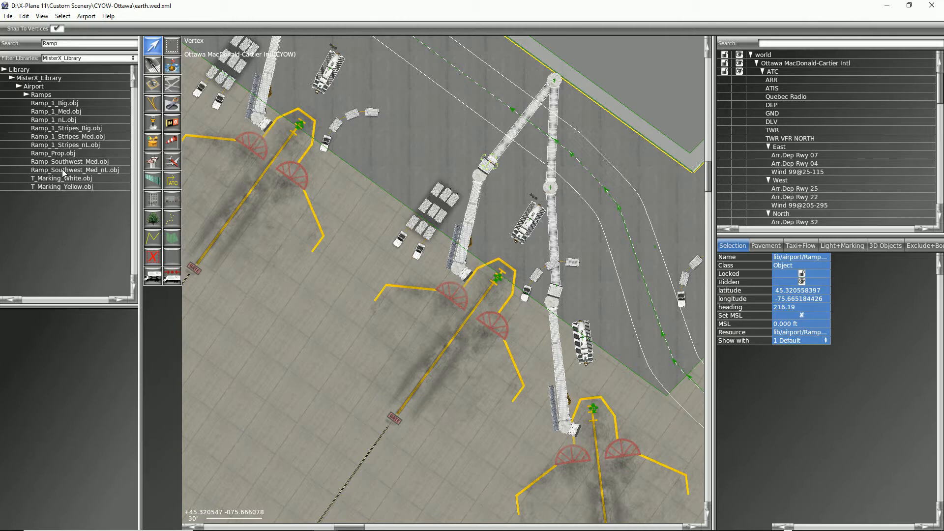
mouse_move(68, 175)
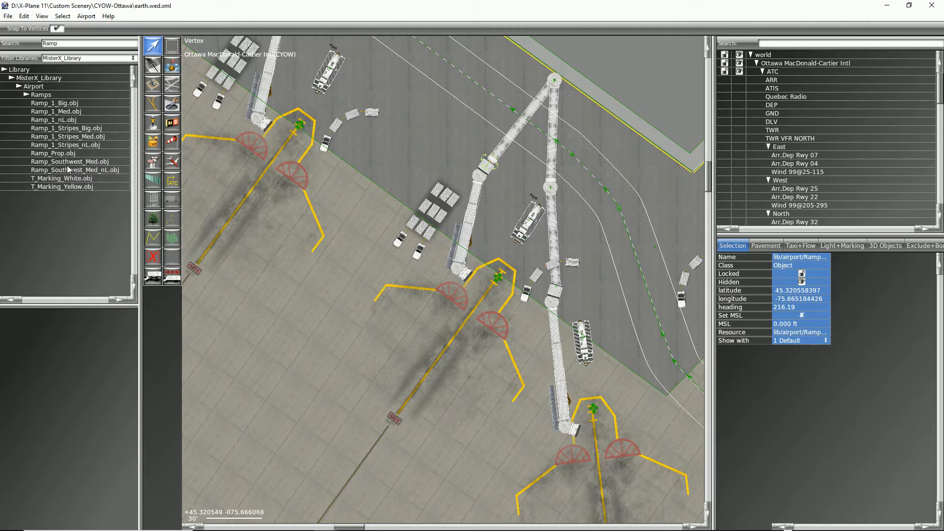
left_click(65, 161)
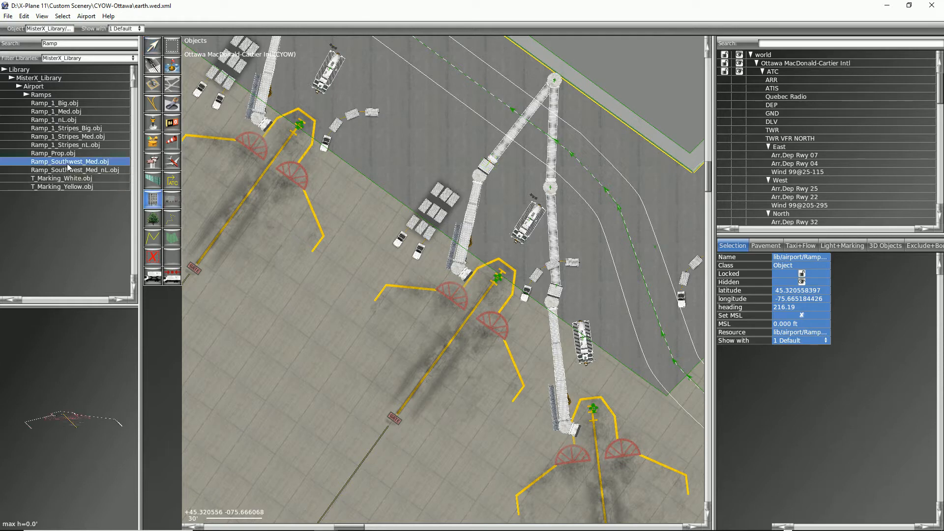
mouse_move(64, 345)
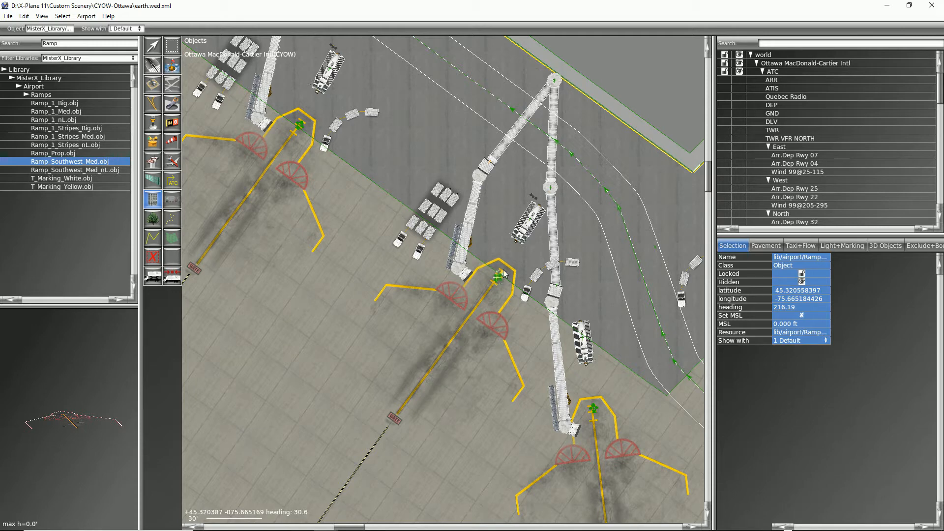
Place Ramp_Southwest_Med at the middle gate with heading 37.53 along its lead-in line.
left_click_drag(497, 277, 524, 244)
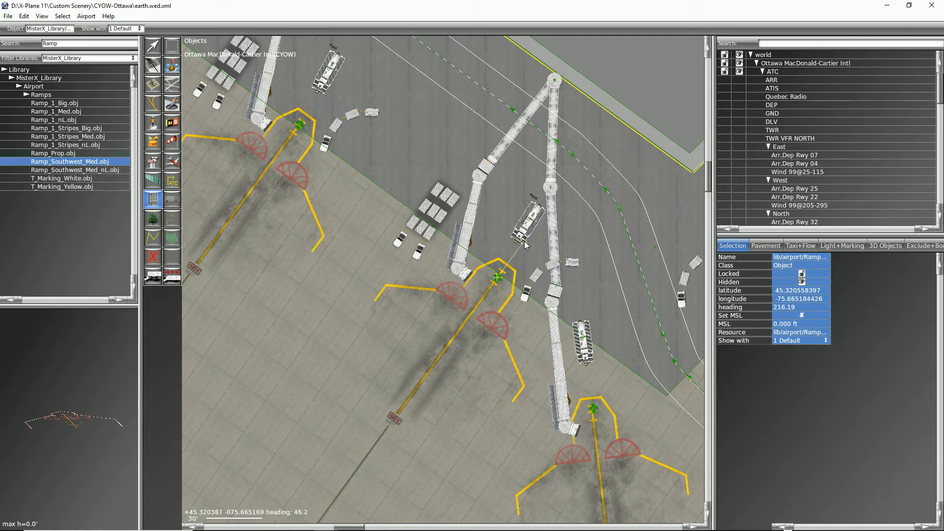
left_click(494, 278)
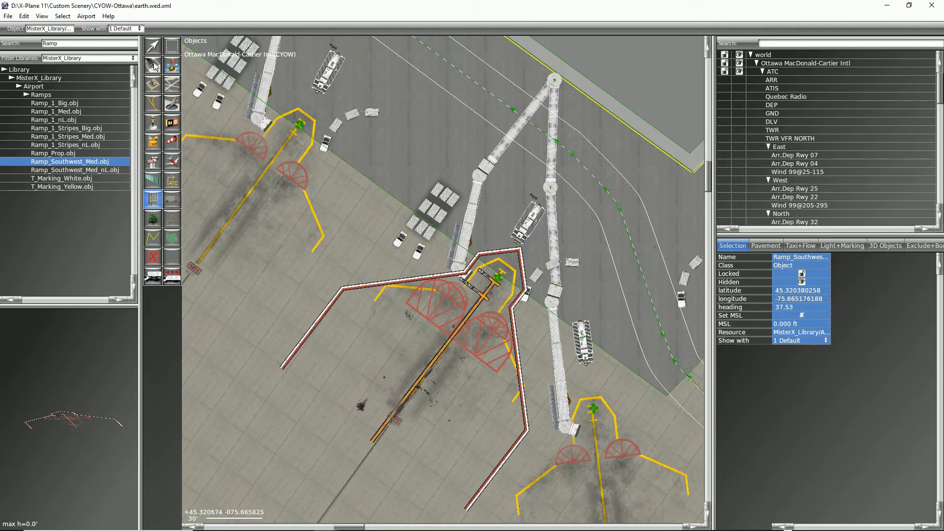
left_click(152, 46)
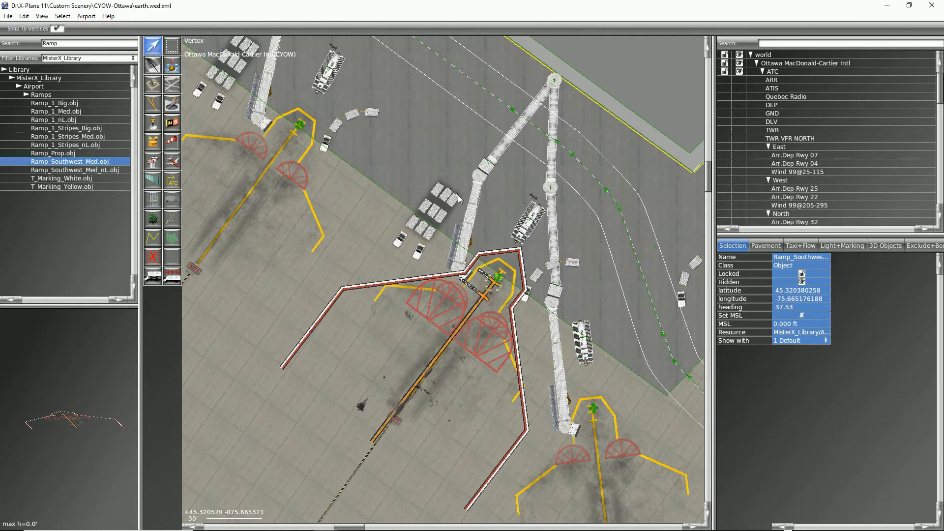
mouse_move(489, 167)
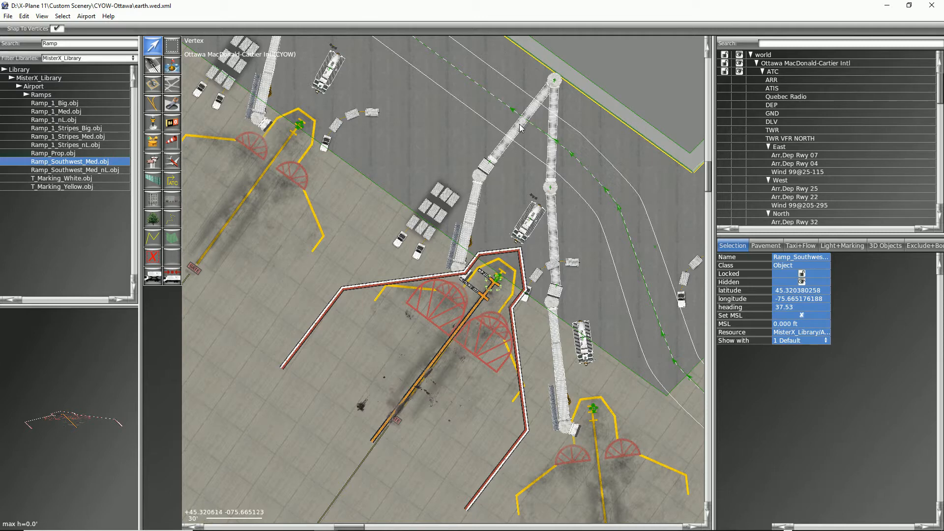
mouse_move(514, 113)
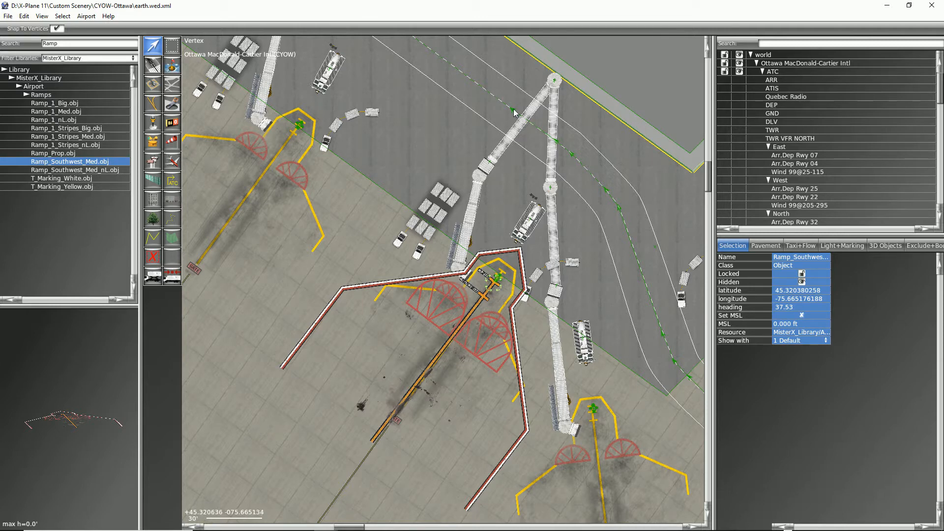
mouse_move(485, 175)
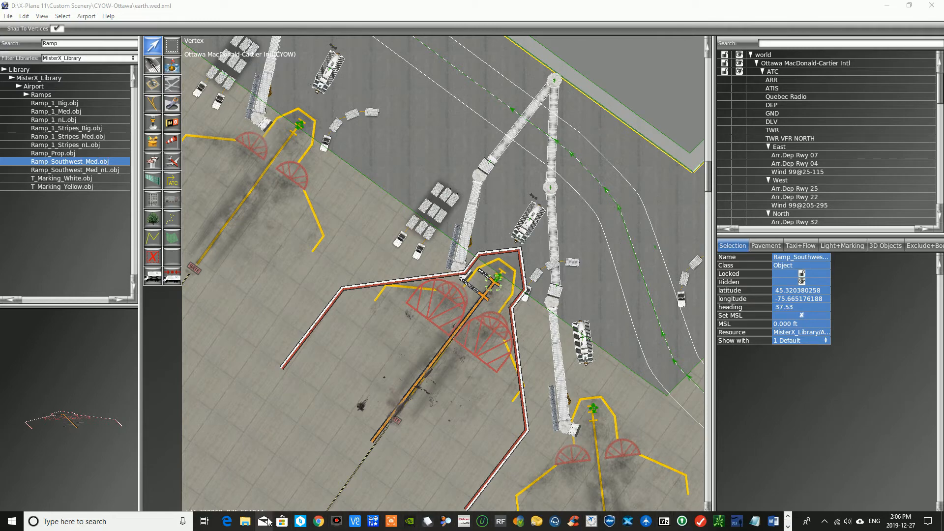
Browse to D:\xplane11DevelopmentTools\AutoGate_kit_171 and select the DGSs-Marshaller folder.
left_click(245, 521)
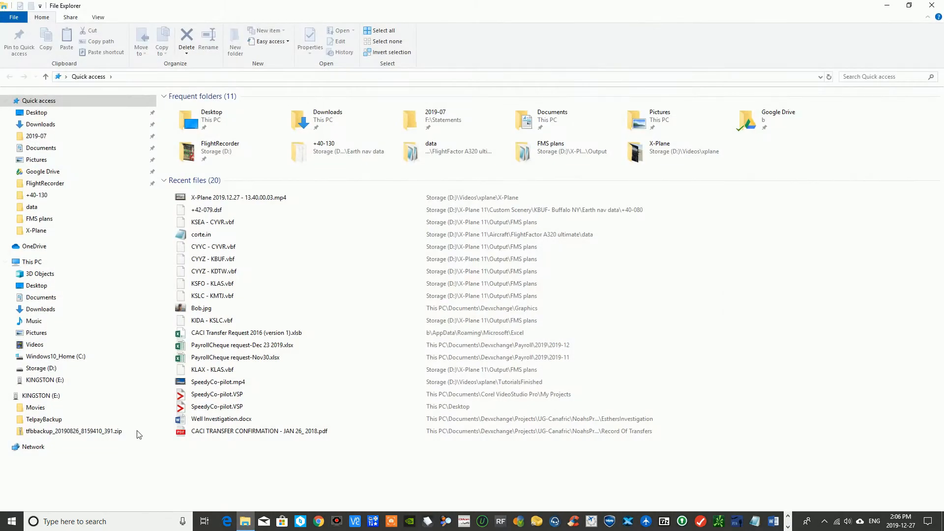
left_click(42, 368)
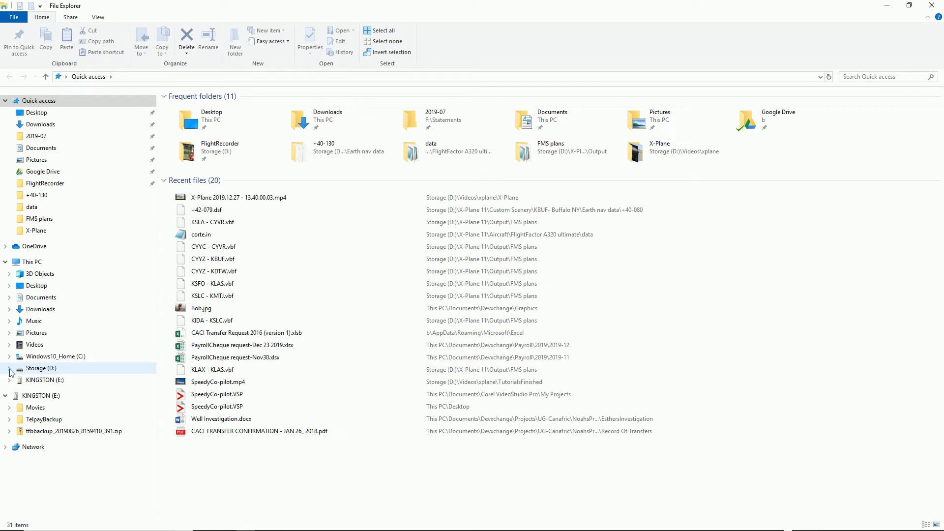
left_click(9, 368)
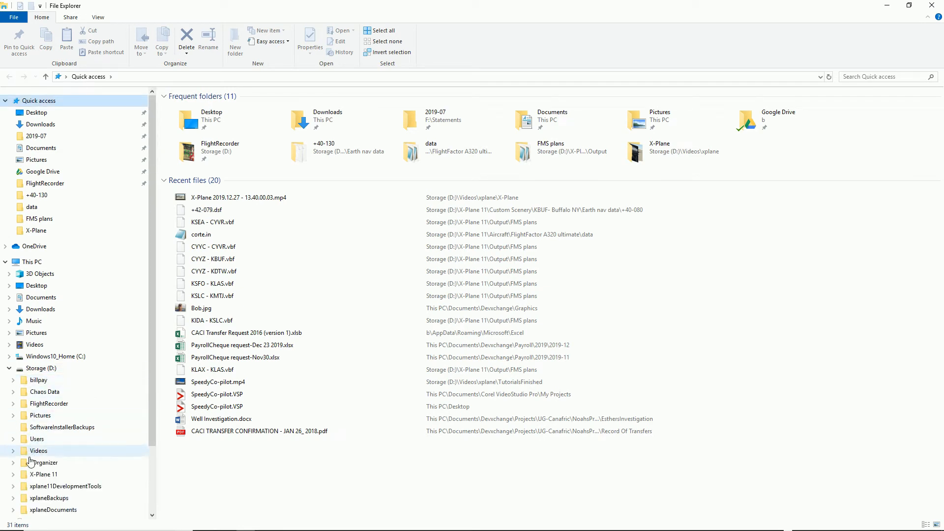
left_click(66, 486)
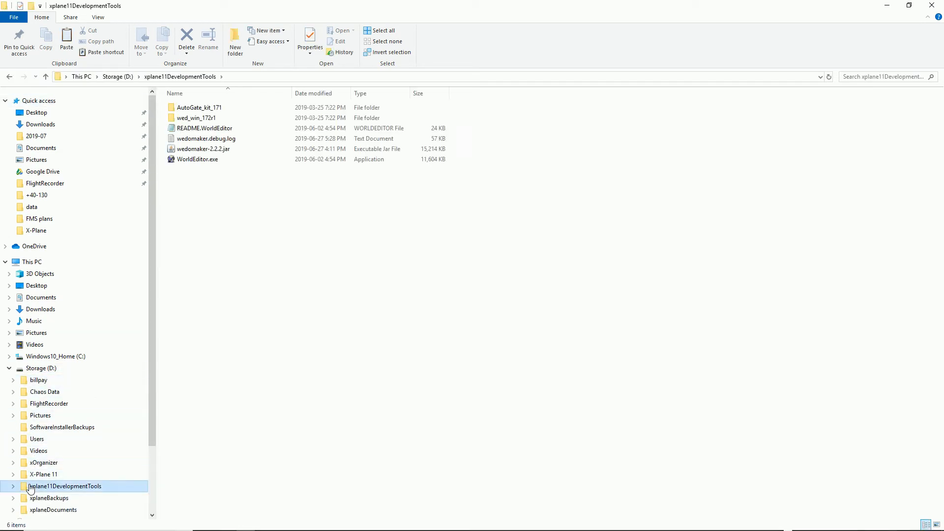
left_click(13, 486)
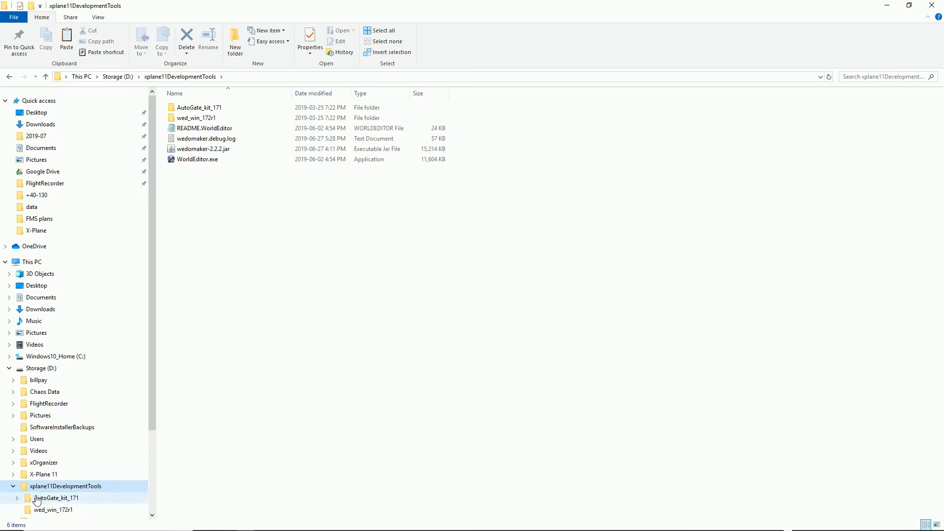
double_click(55, 498)
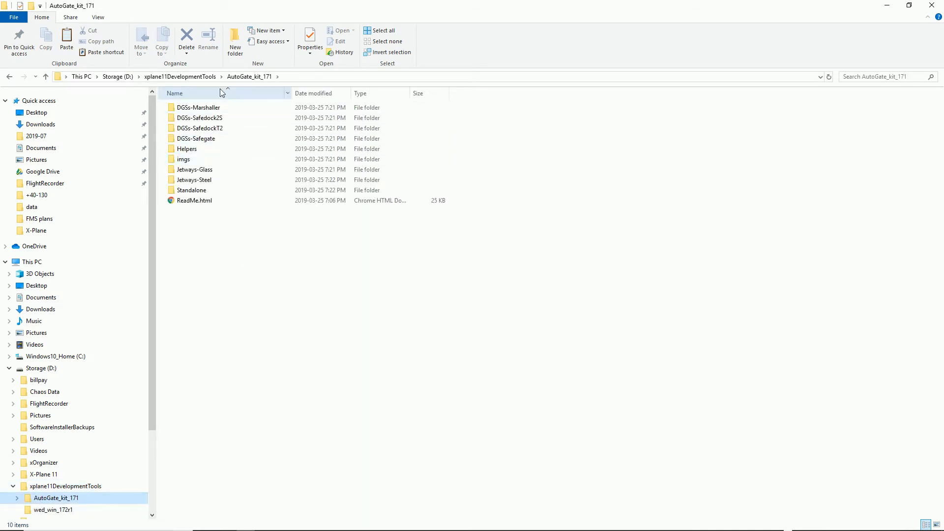
left_click(198, 107)
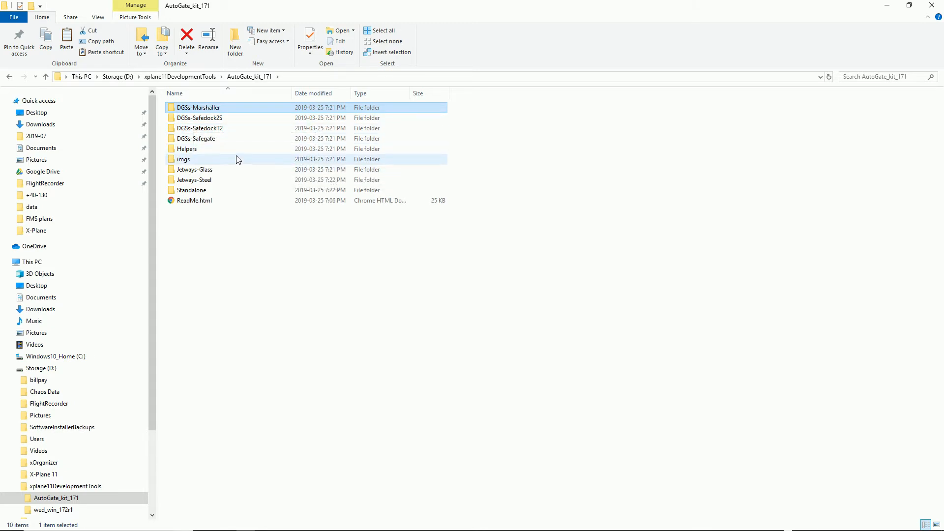
mouse_move(194, 170)
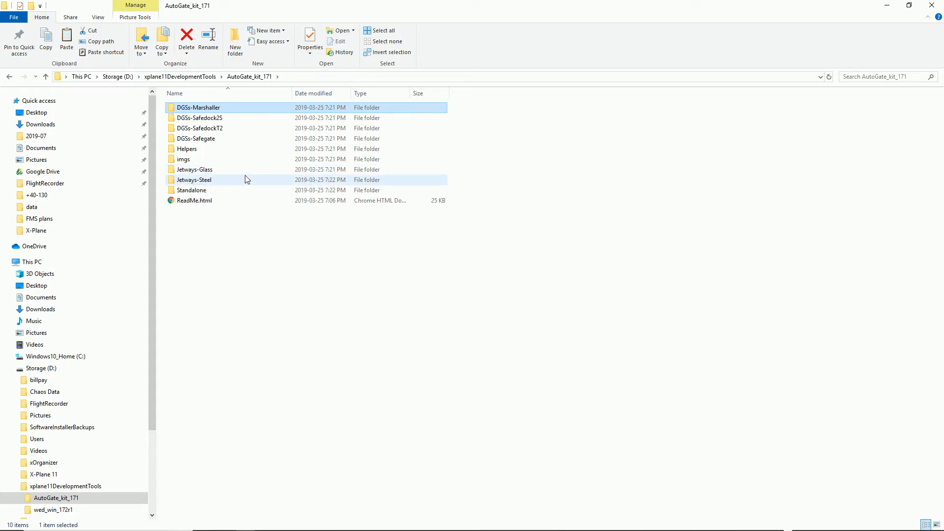
mouse_move(213, 181)
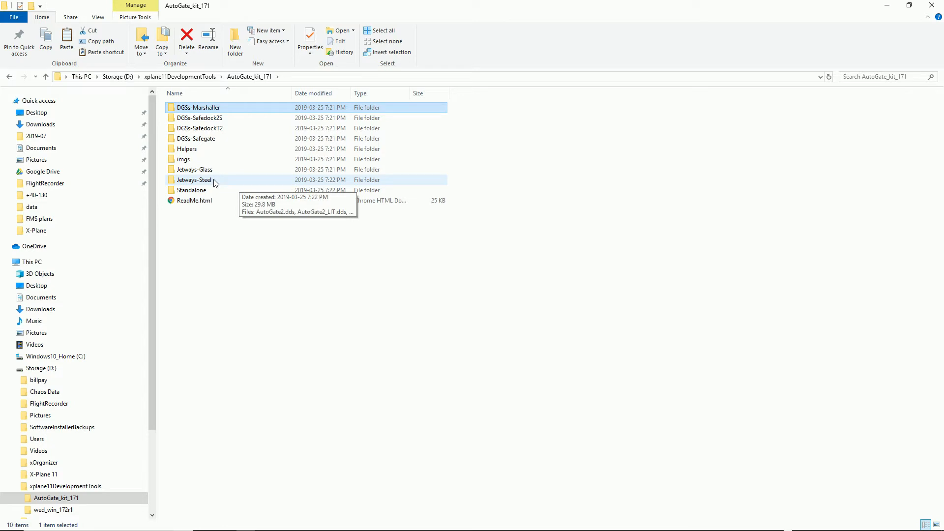
Copy the AutoGate folders including Jetways-Glass into Custom Scenery\CYOW-Ottawa.
left_click(194, 169)
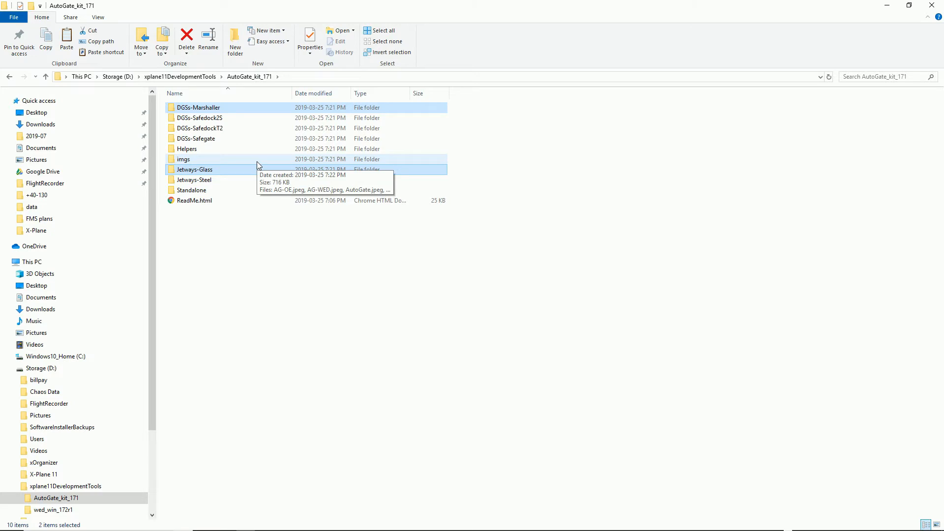
mouse_move(227, 155)
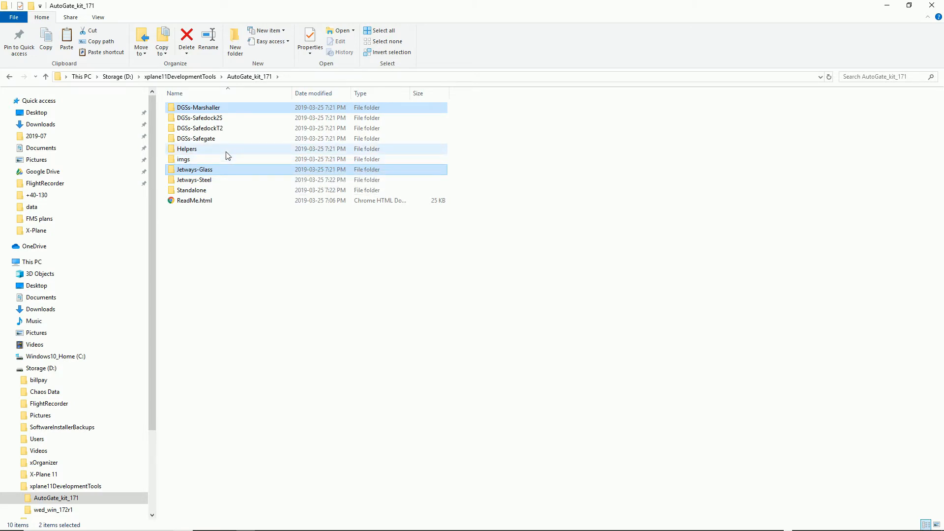
mouse_move(195, 169)
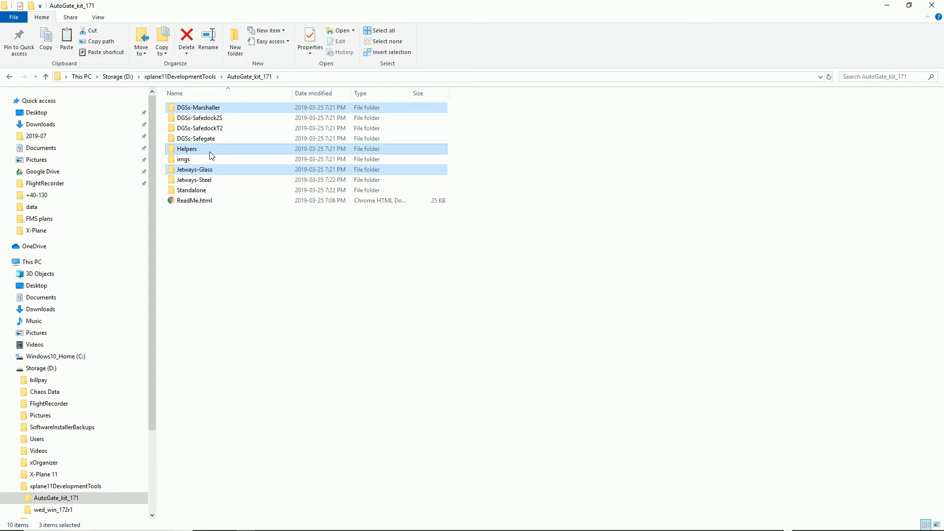
mouse_move(197, 155)
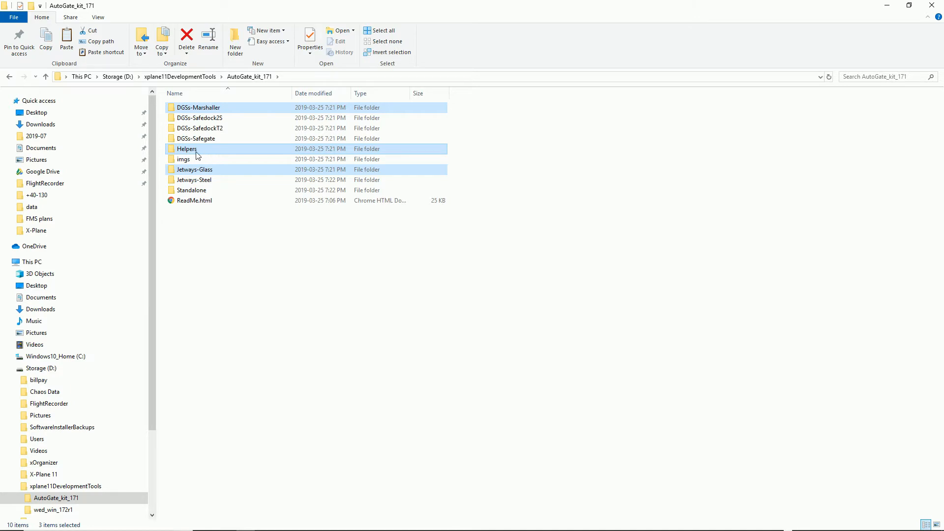
mouse_move(193, 169)
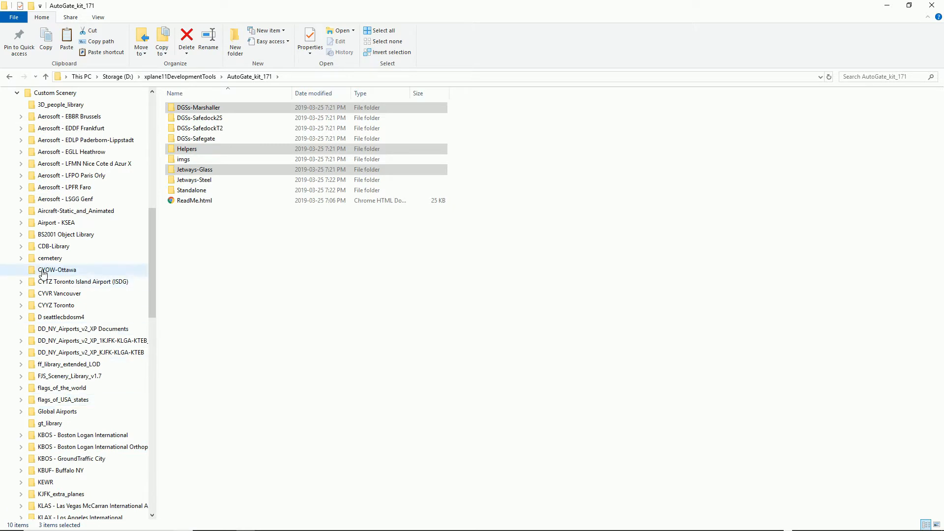
double_click(57, 270)
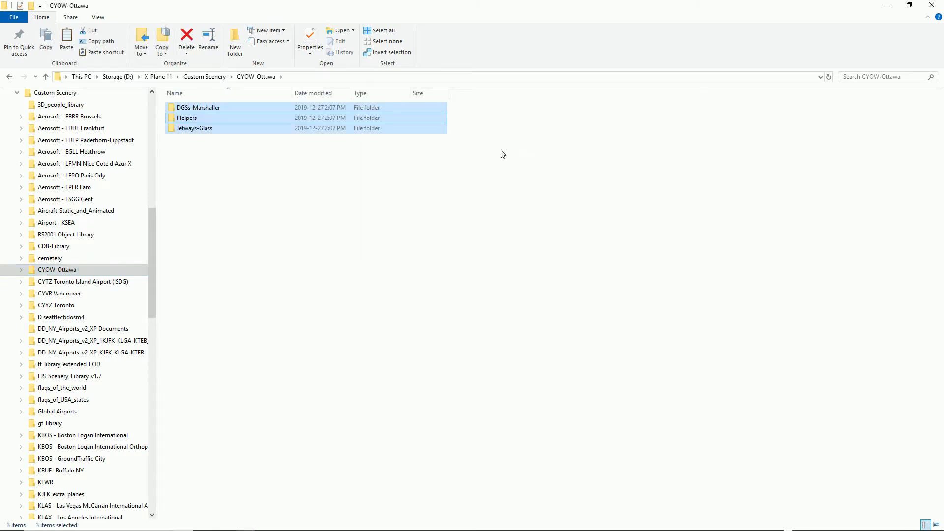
mouse_move(922, 13)
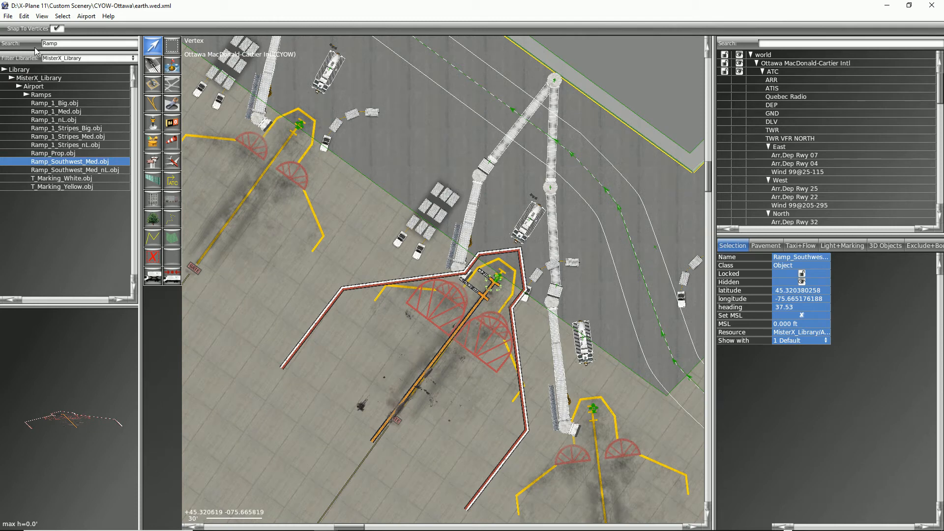
Use the File menu to save the CYOW-Ottawa package edits.
left_click(8, 16)
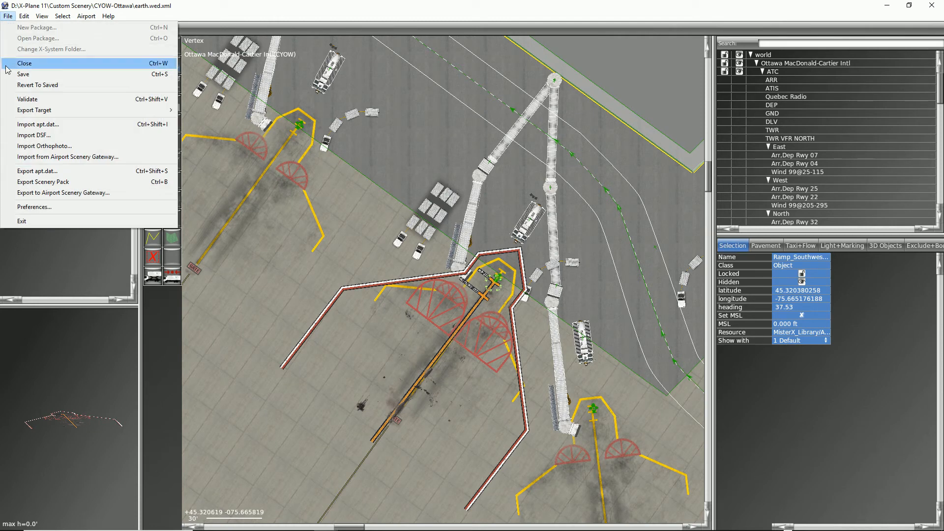
mouse_move(23, 74)
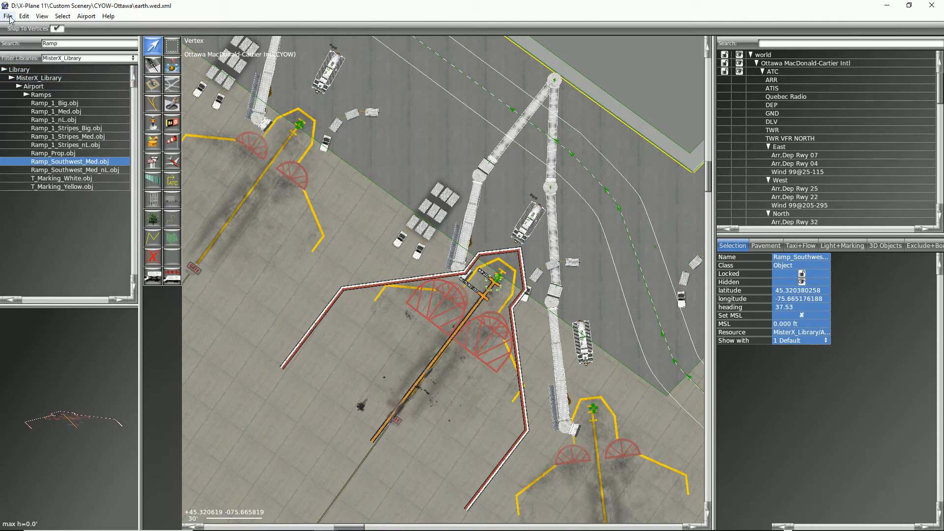
left_click(7, 16)
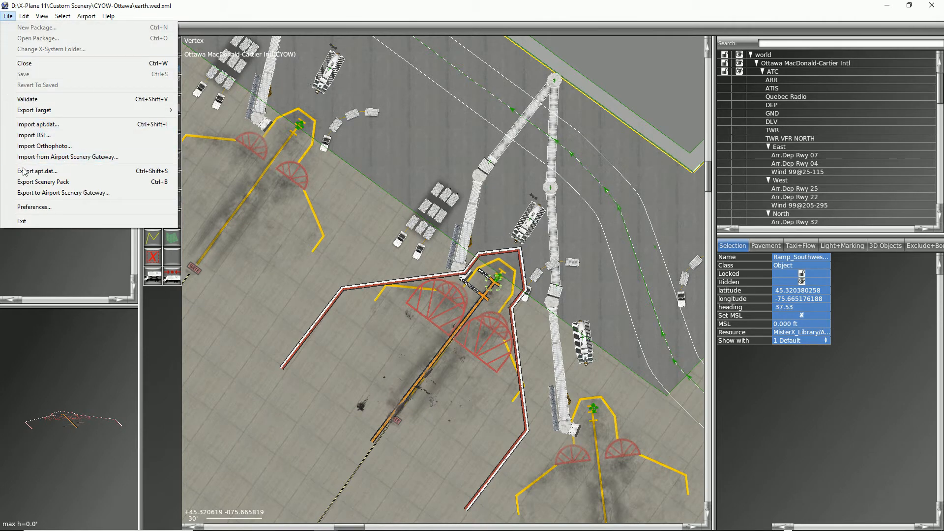
mouse_move(42, 182)
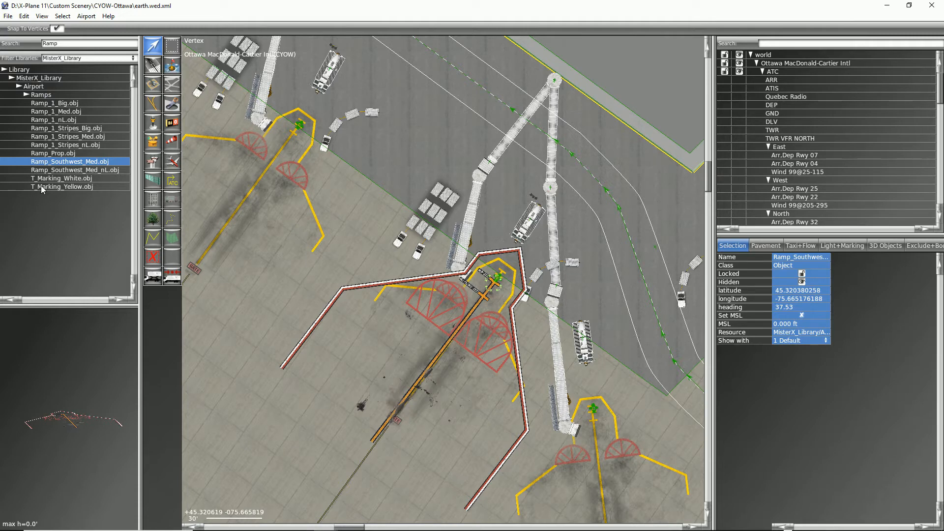
mouse_move(5, 71)
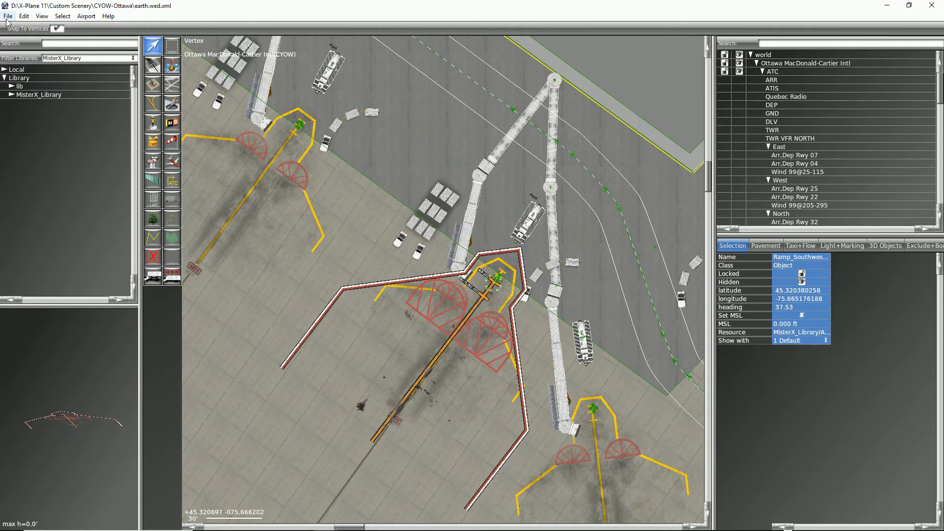
Close the scenery package and reopen CYOW-Ottawa from the start window.
left_click(8, 15)
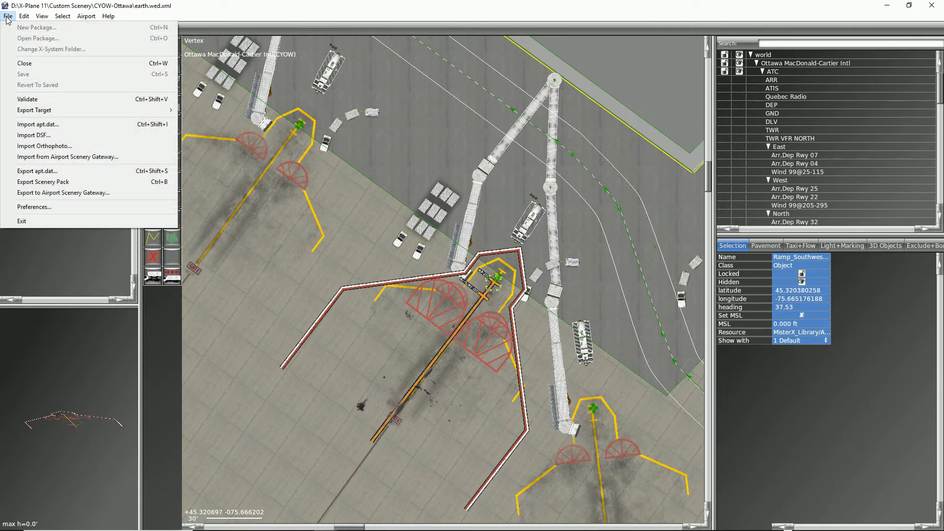
left_click(24, 62)
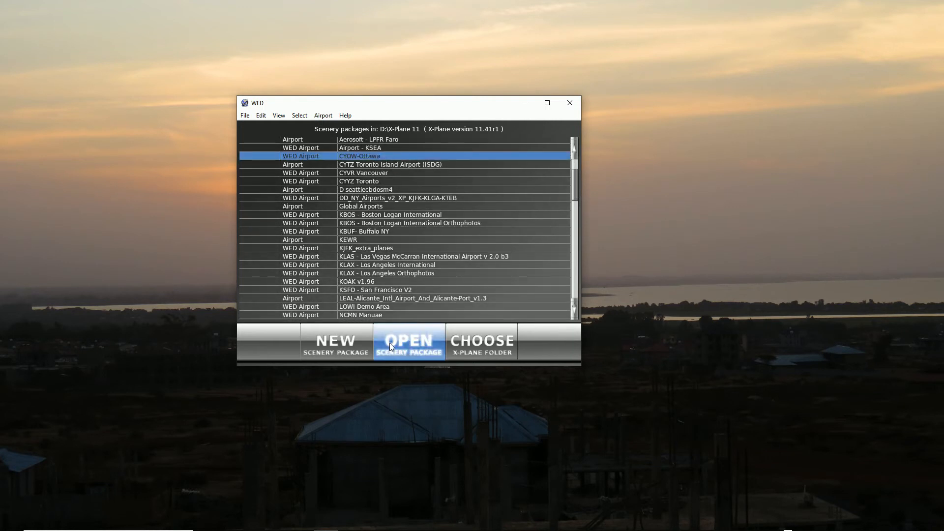
left_click(409, 341)
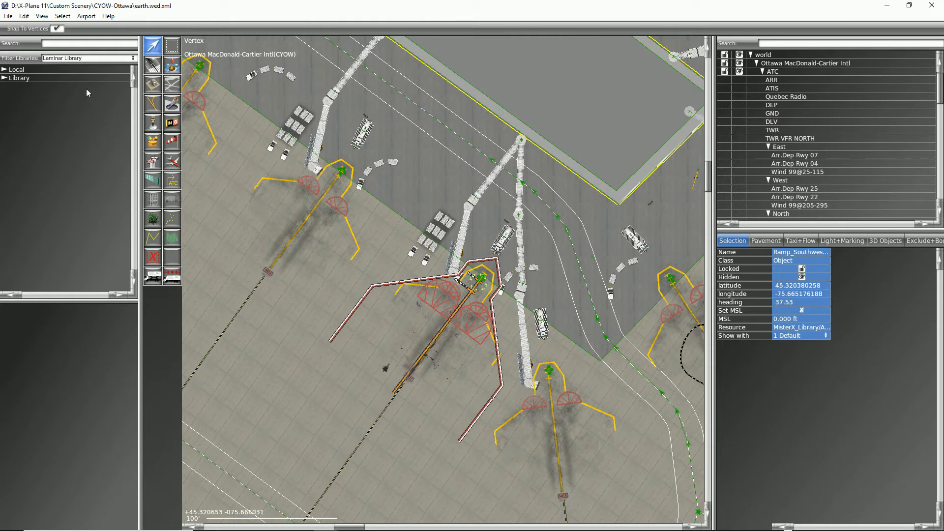
From Local > Jetways-Glass choose StaticGate-straight-18m-glass.obj after previewing the perpendicular 18 m gate.
left_click(5, 69)
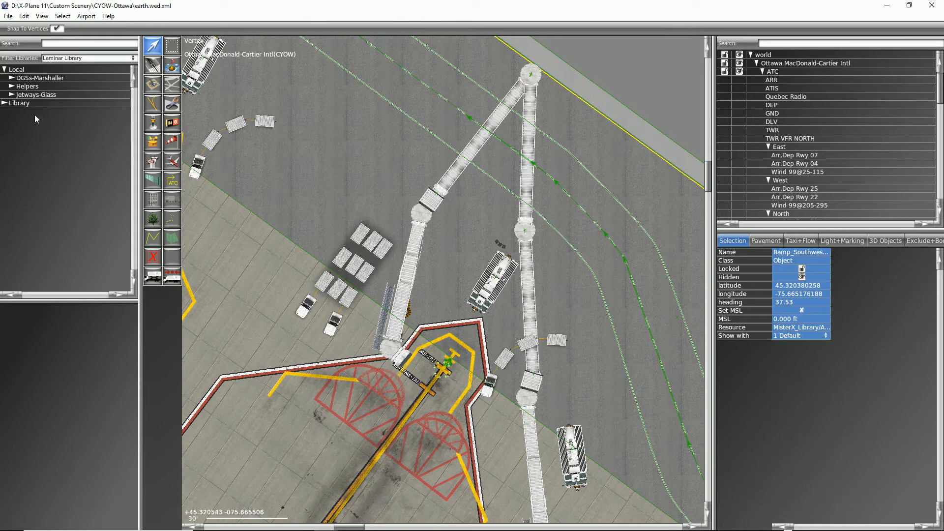
left_click(10, 94)
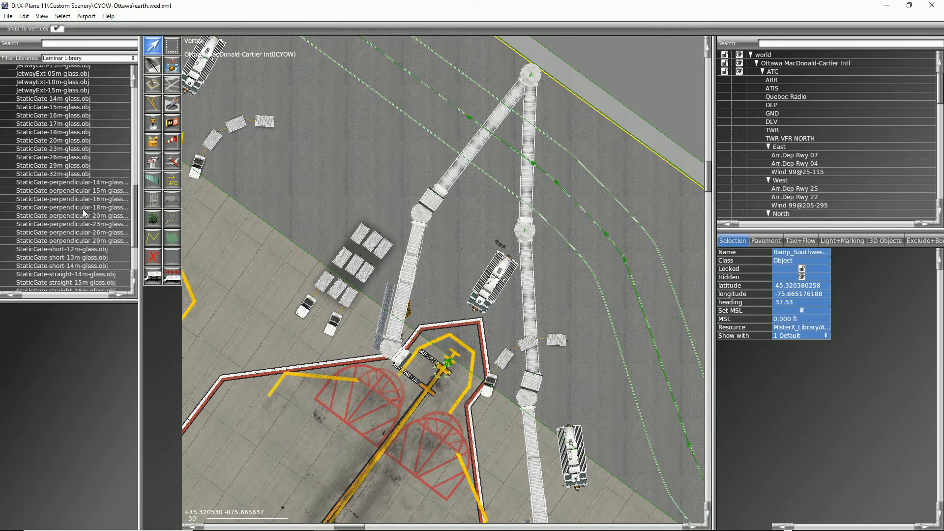
left_click(71, 208)
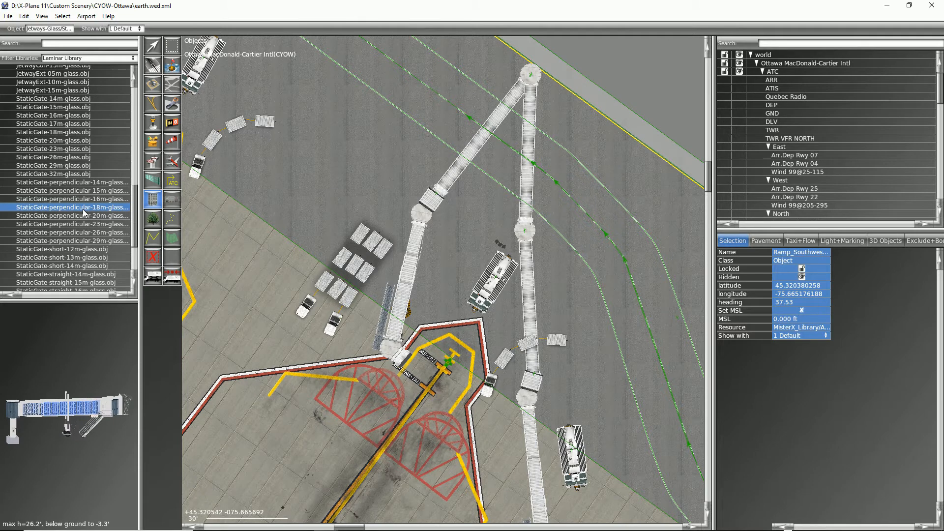
mouse_move(137, 215)
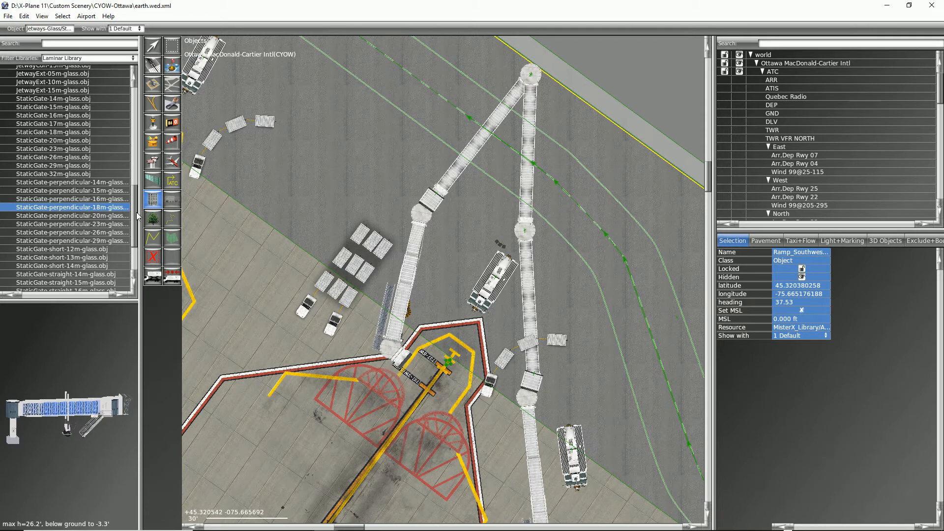
scroll("down", 3)
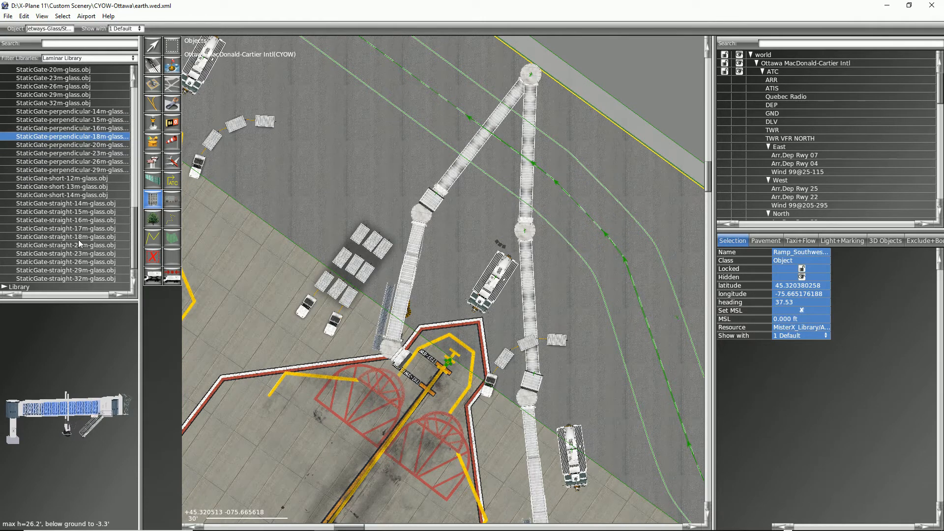
left_click(66, 237)
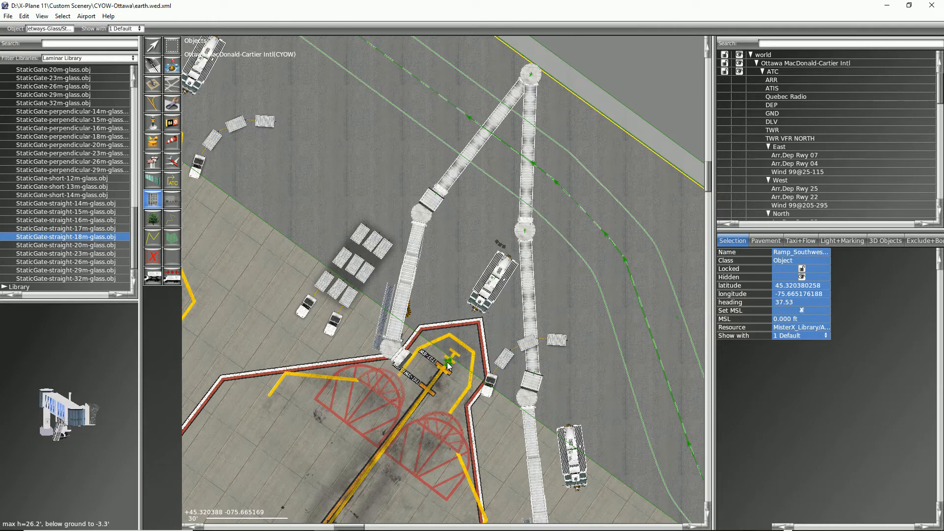
Drop the straight 18 m glass gate at the middle stand with heading 37.75.
left_click_drag(447, 364, 506, 297)
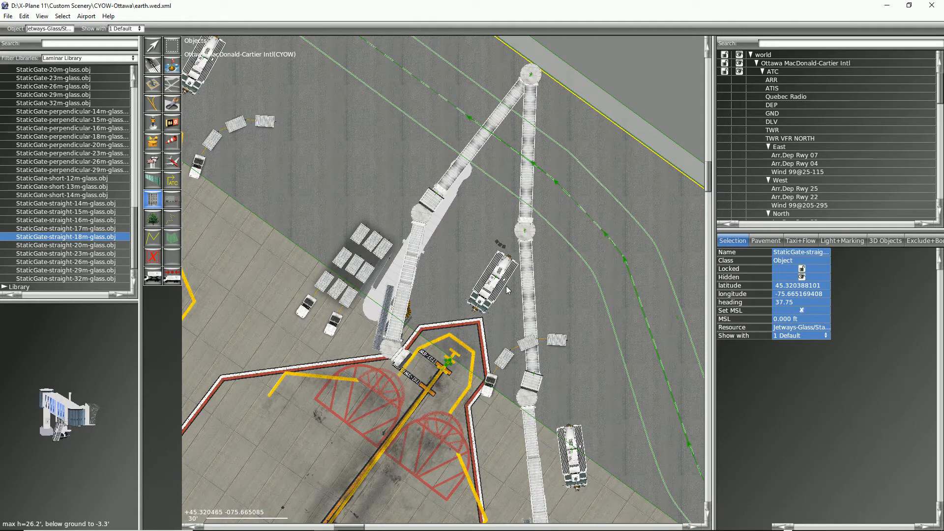
mouse_move(402, 324)
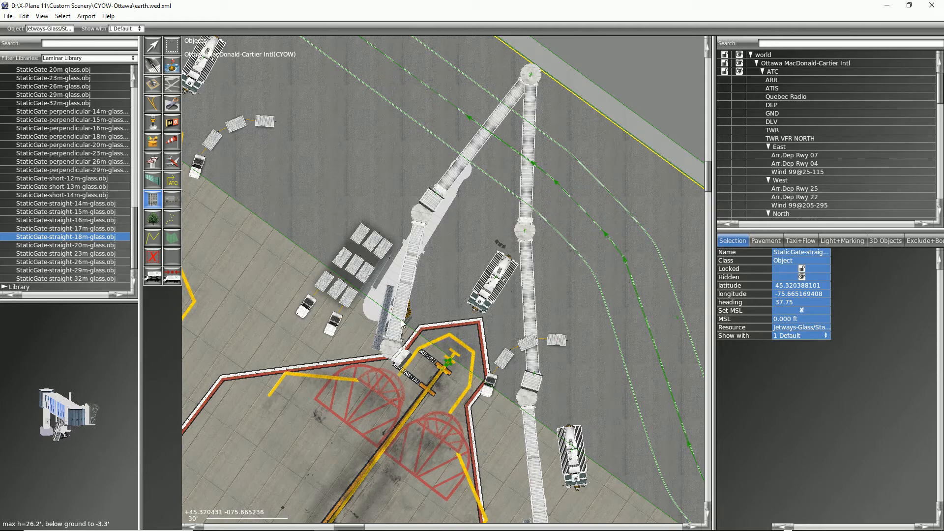
mouse_move(452, 200)
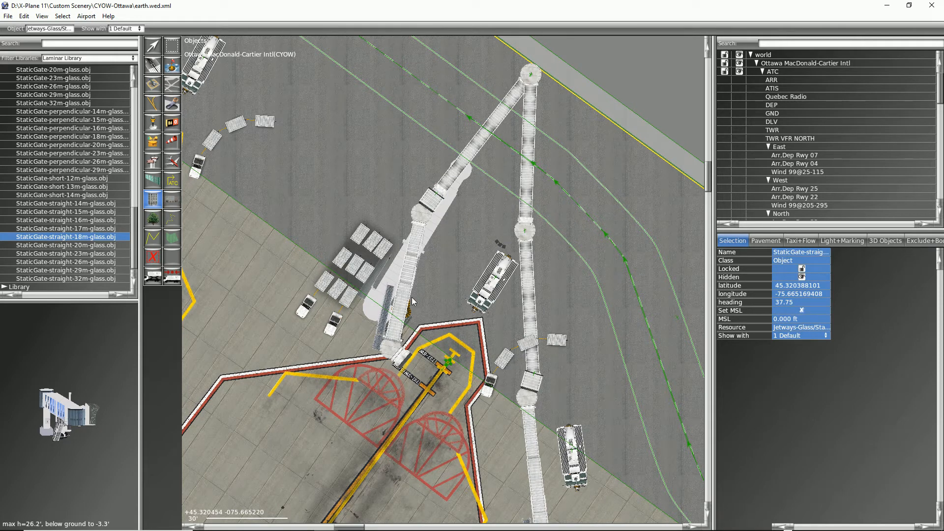
mouse_move(424, 254)
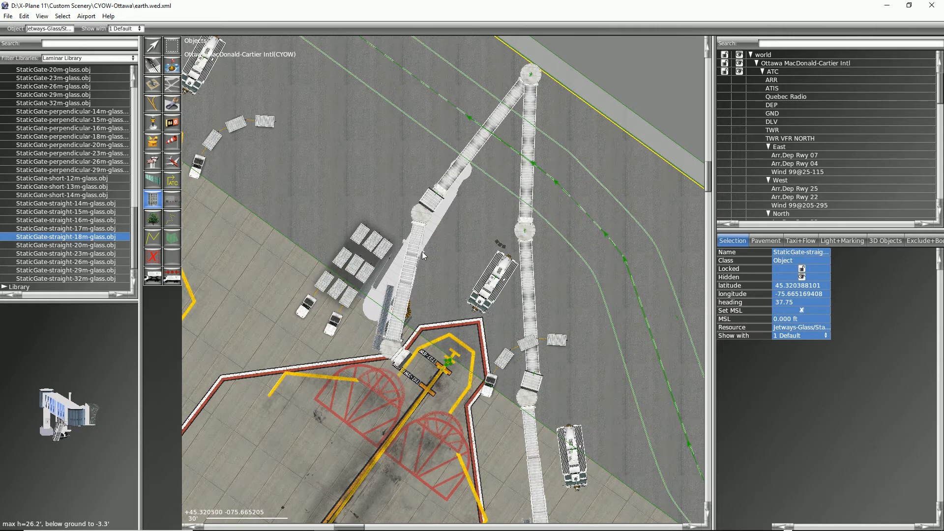
mouse_move(452, 188)
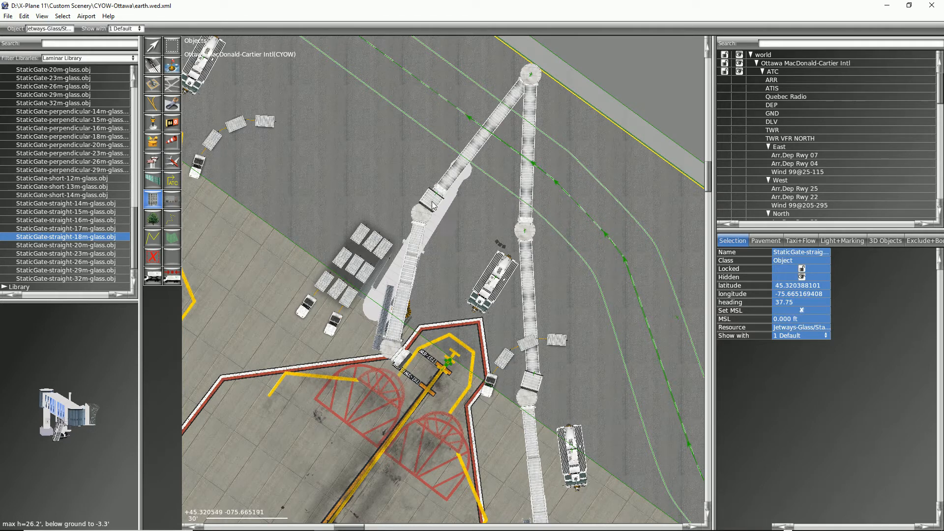
mouse_move(436, 198)
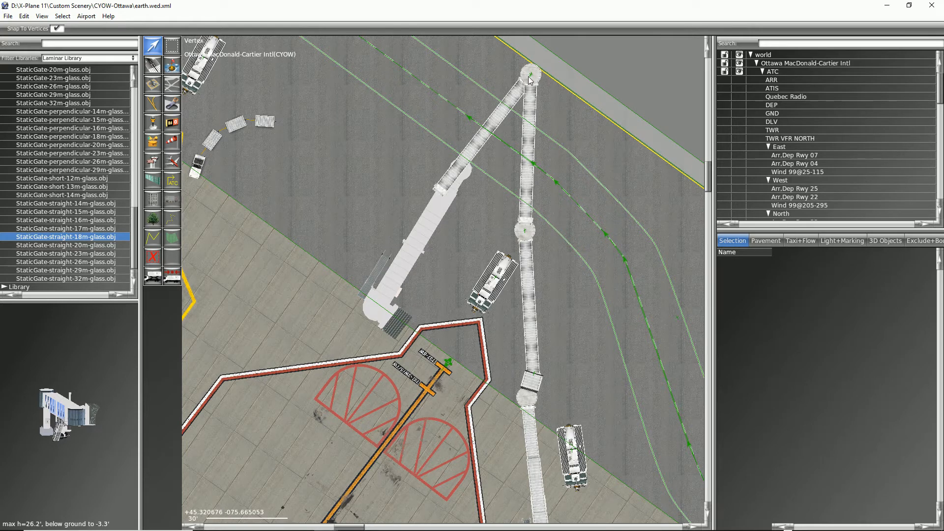
mouse_move(117, 207)
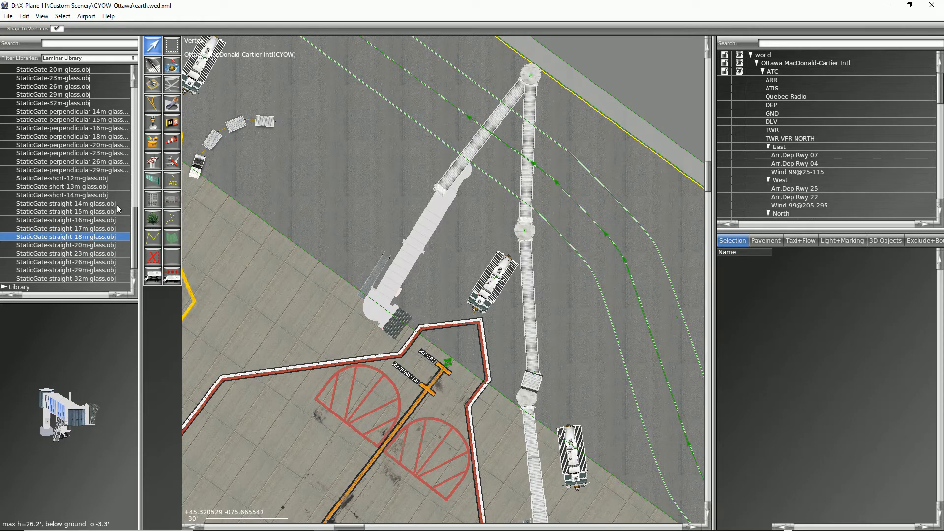
mouse_move(275, 156)
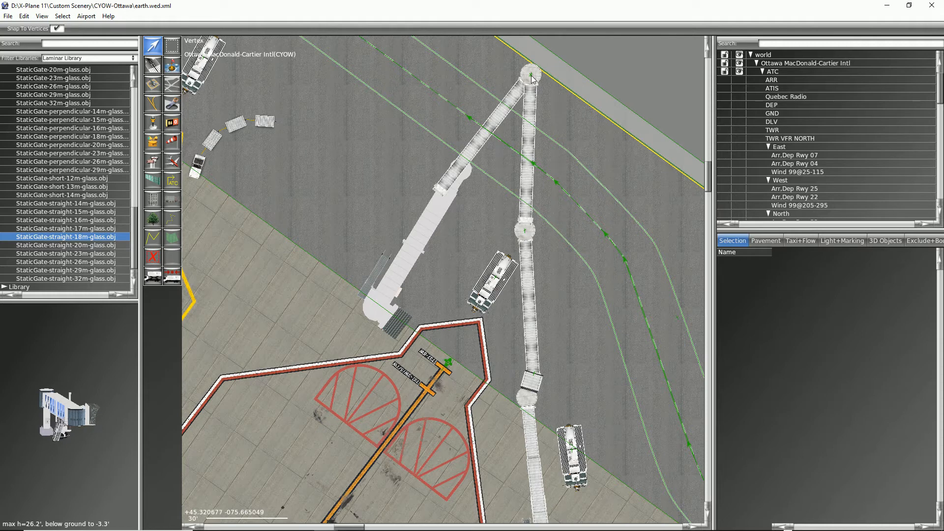
mouse_move(109, 278)
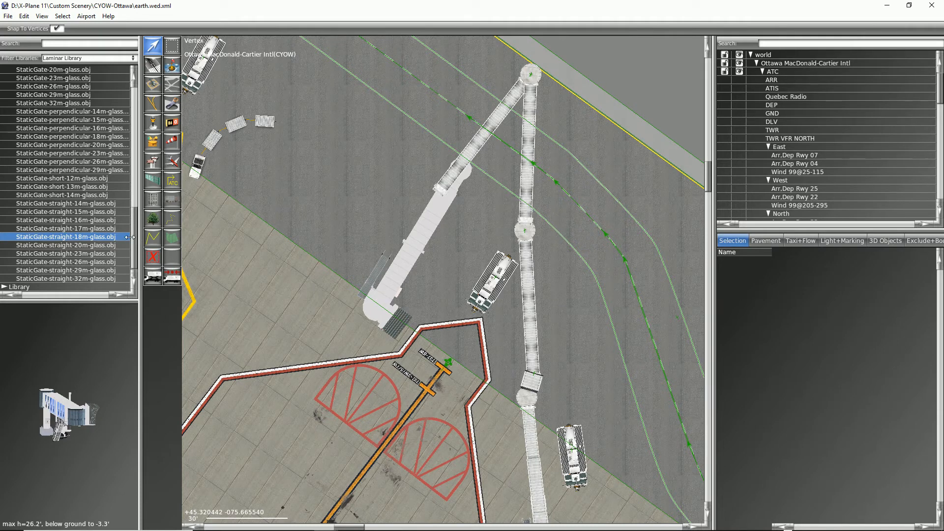
mouse_move(133, 245)
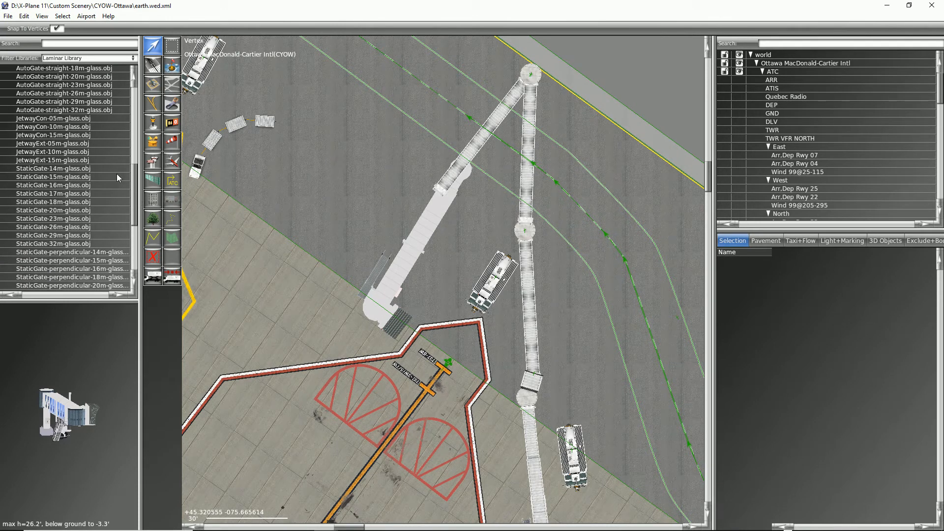
mouse_move(54, 160)
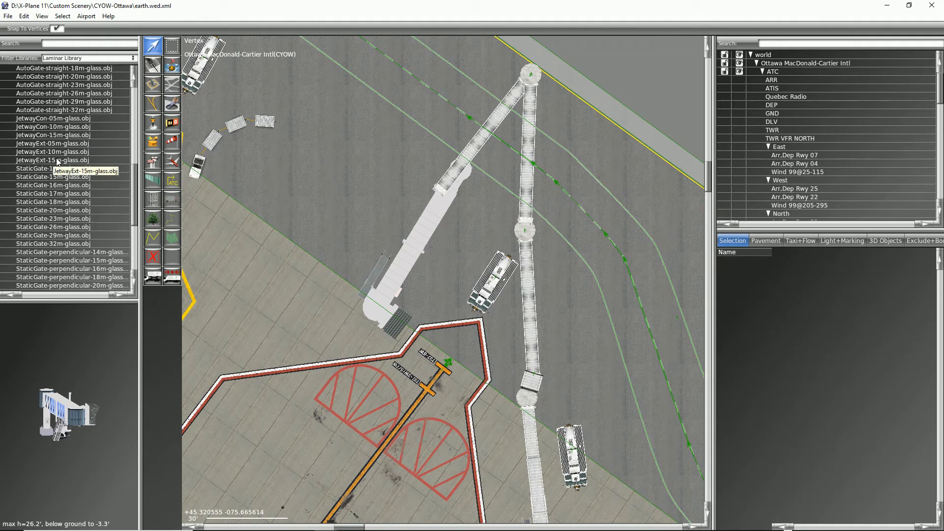
Place JetwayExt-15m-glass.obj at the jetway's terminal end, heading about 137.77°, then deselect it.
left_click(53, 159)
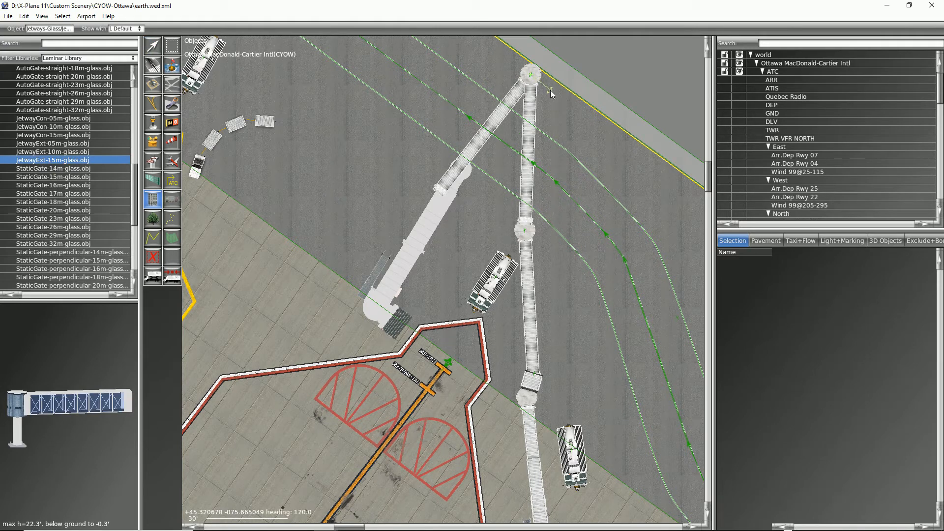
left_click_drag(533, 79, 556, 111)
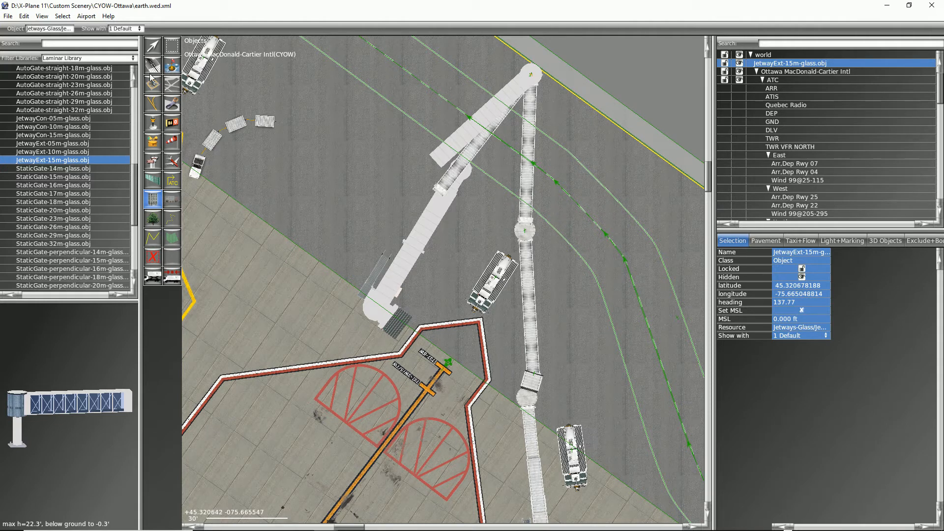
left_click(153, 47)
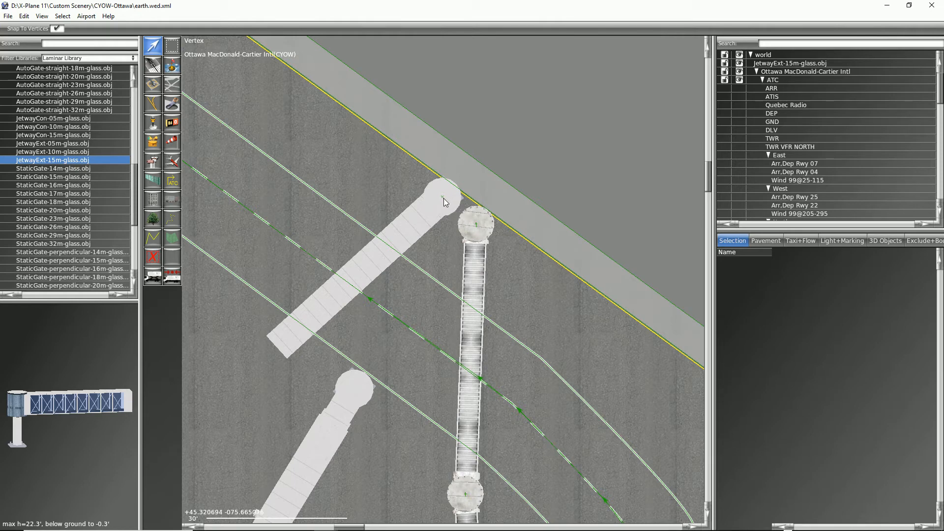
Move the 15 m extension onto the jetway's rotunda and start rotating it to a shallower heading.
left_click(443, 198)
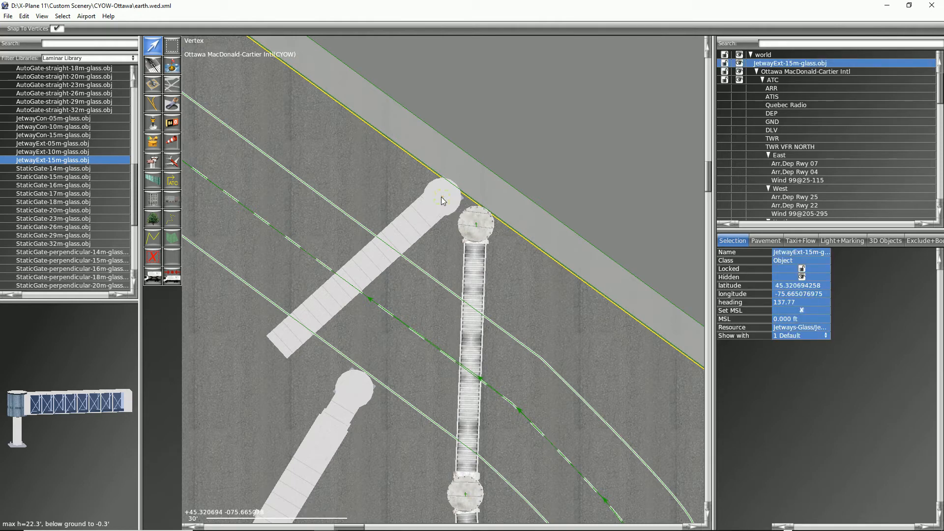
left_click_drag(443, 198, 482, 226)
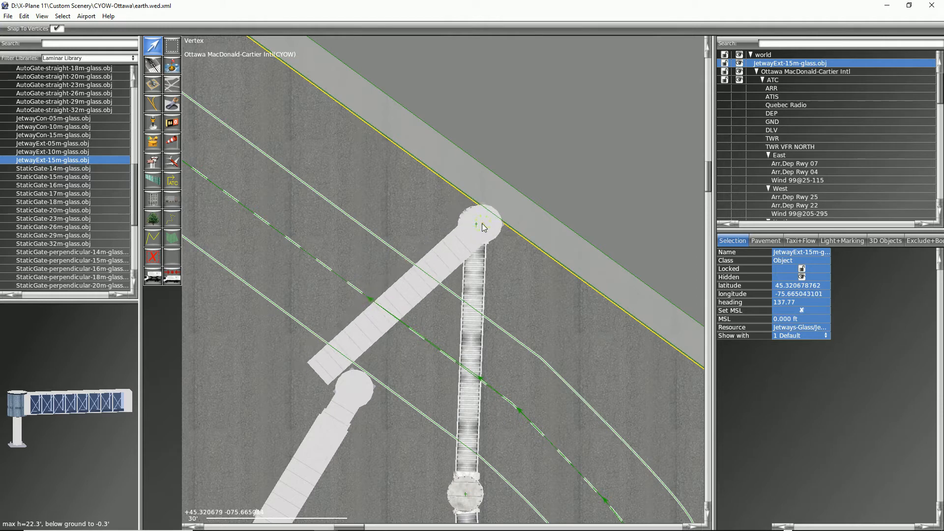
left_click_drag(482, 226, 476, 228)
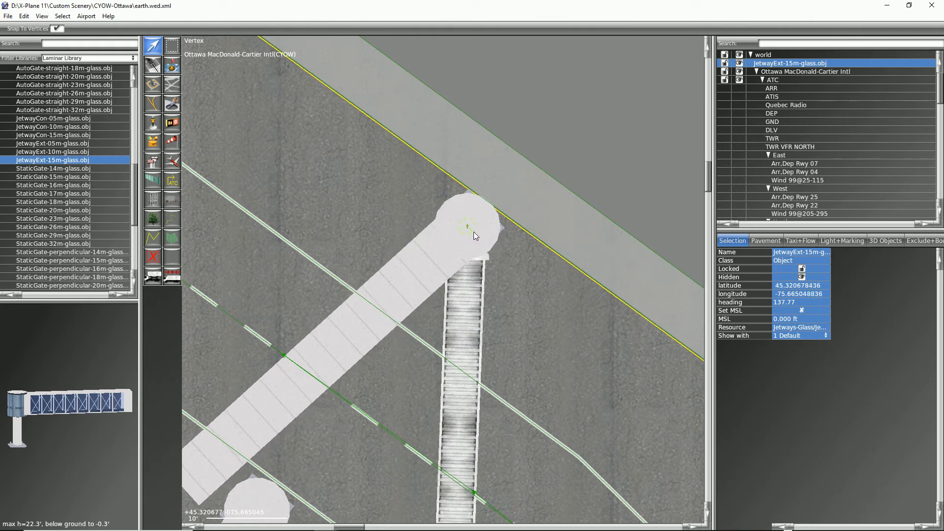
left_click_drag(469, 227, 476, 235)
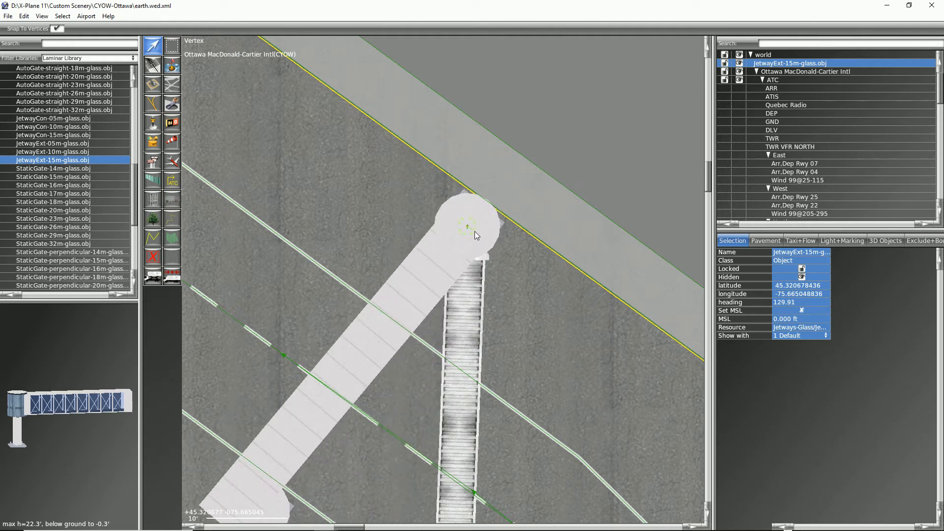
left_click_drag(470, 227, 482, 238)
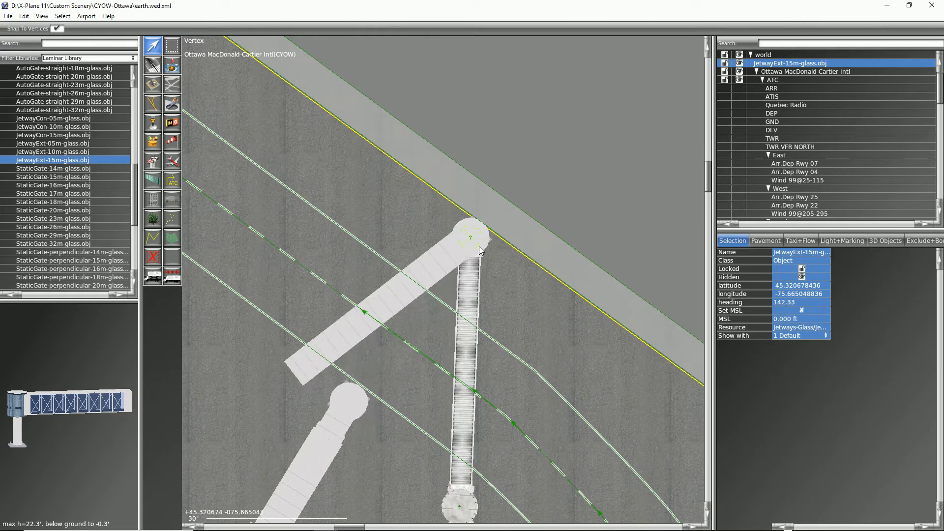
Rotate the extension to heading 125.91 and nudge its end onto the tunnel joint.
left_click_drag(478, 240, 522, 273)
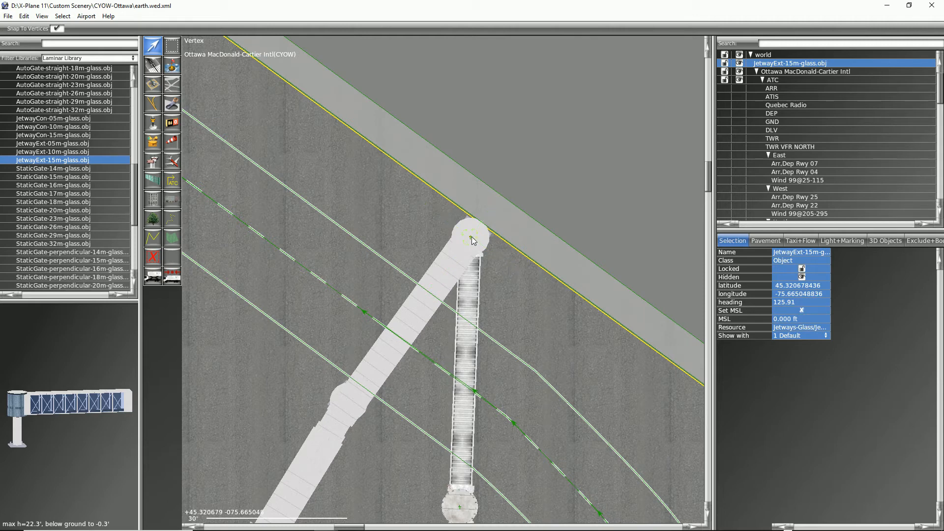
left_click_drag(473, 240, 476, 237)
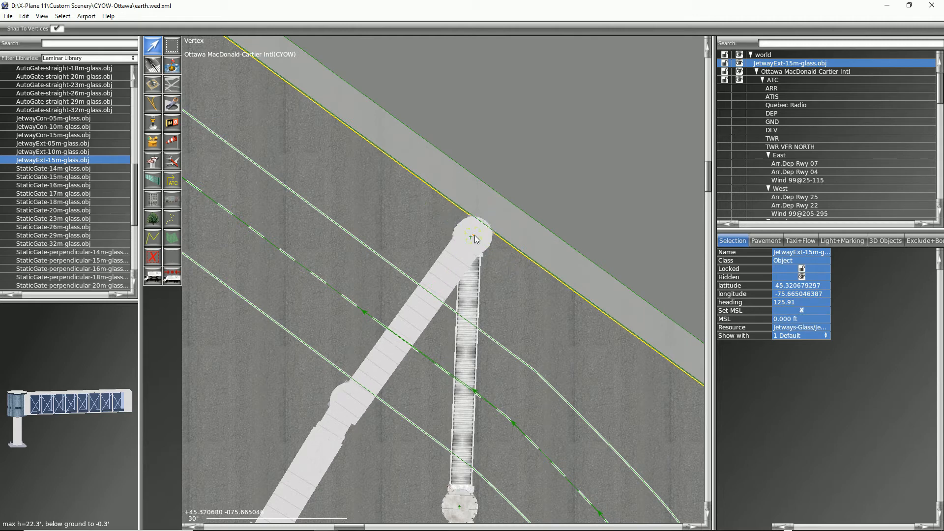
left_click_drag(474, 239, 474, 235)
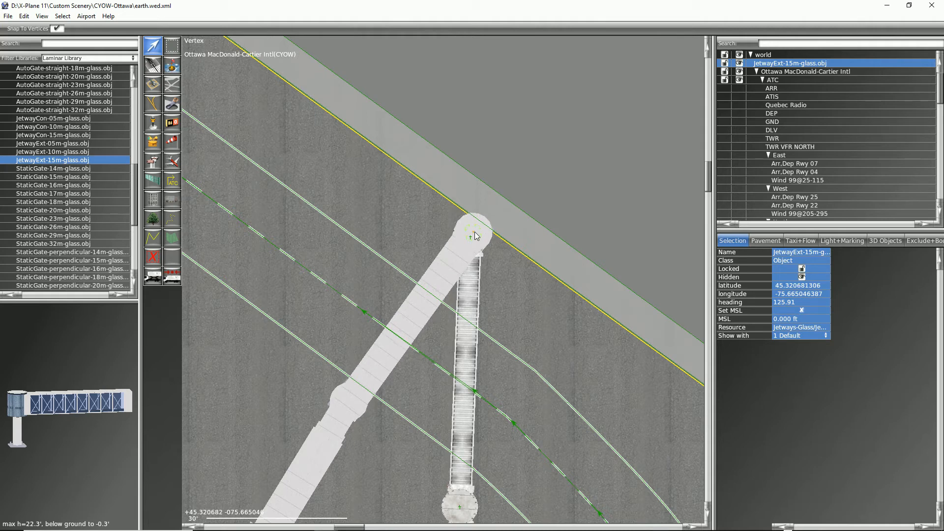
left_click_drag(476, 236, 474, 232)
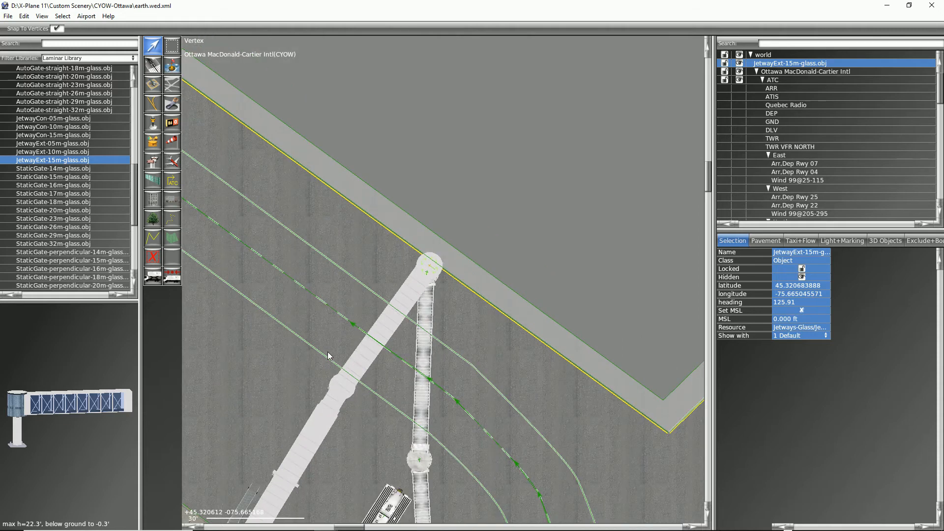
mouse_move(548, 423)
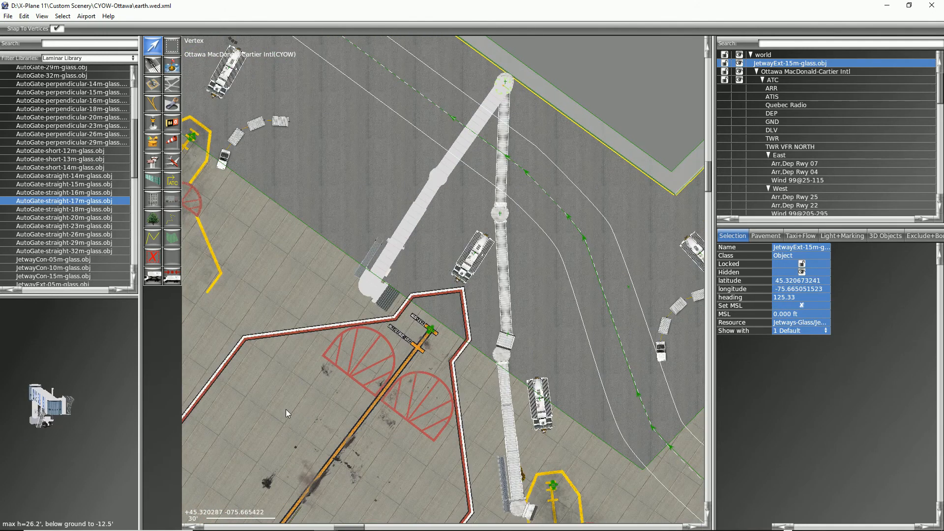
mouse_move(300, 401)
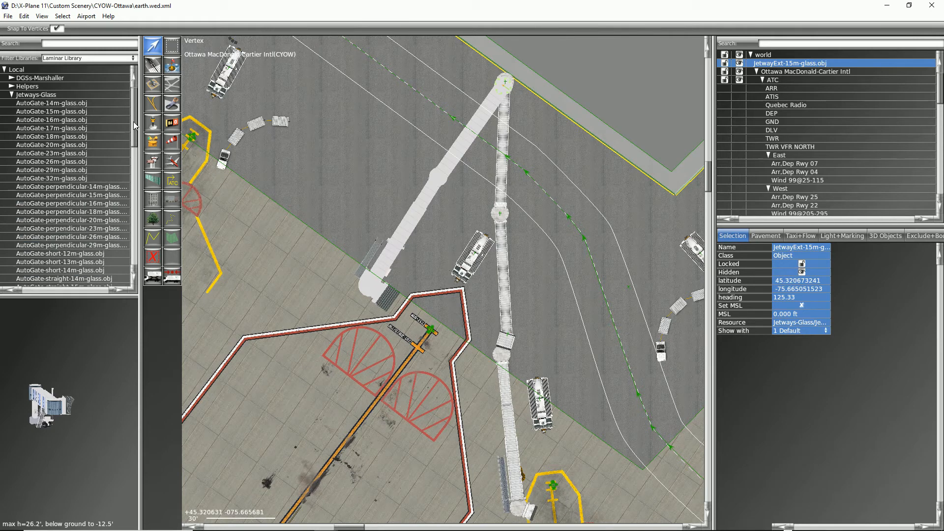
Place greenzone.obj from Local > Helpers at the stop mark, heading 35.54 along the lead-in line.
left_click(27, 86)
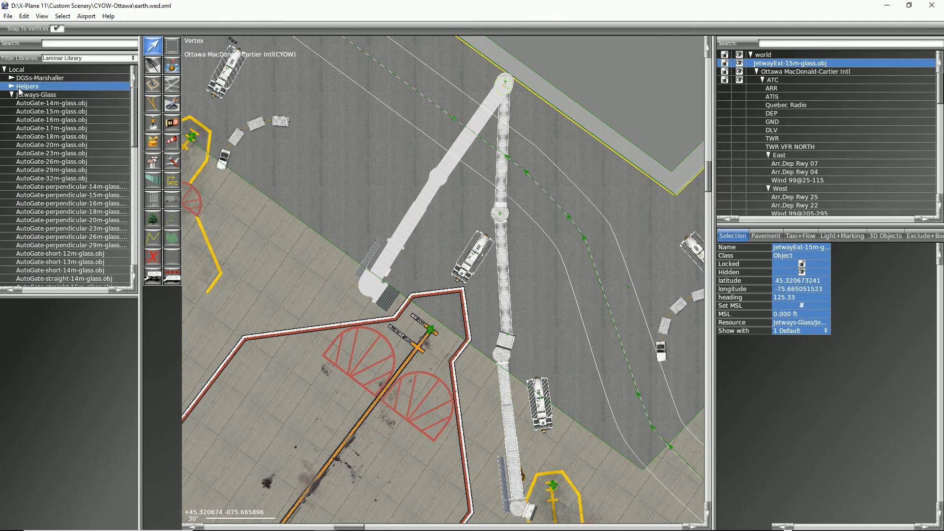
left_click(12, 87)
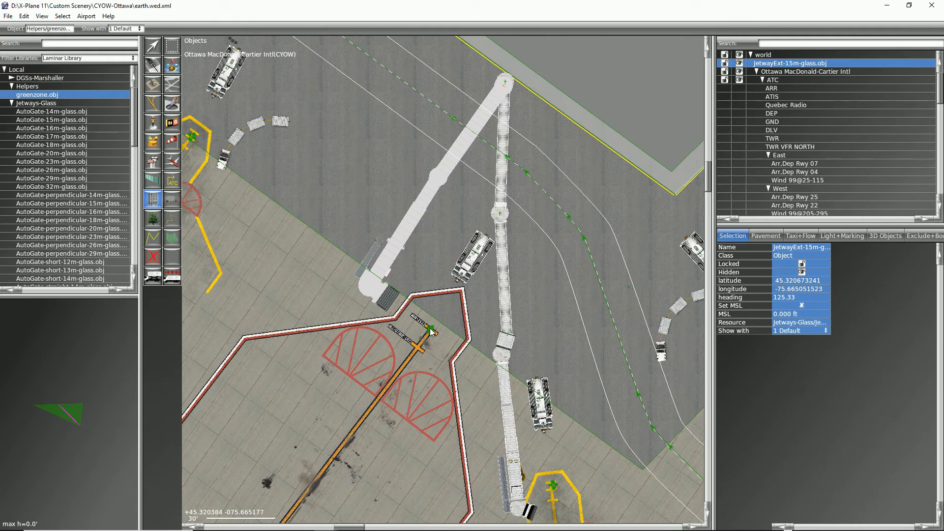
left_click_drag(431, 330, 450, 304)
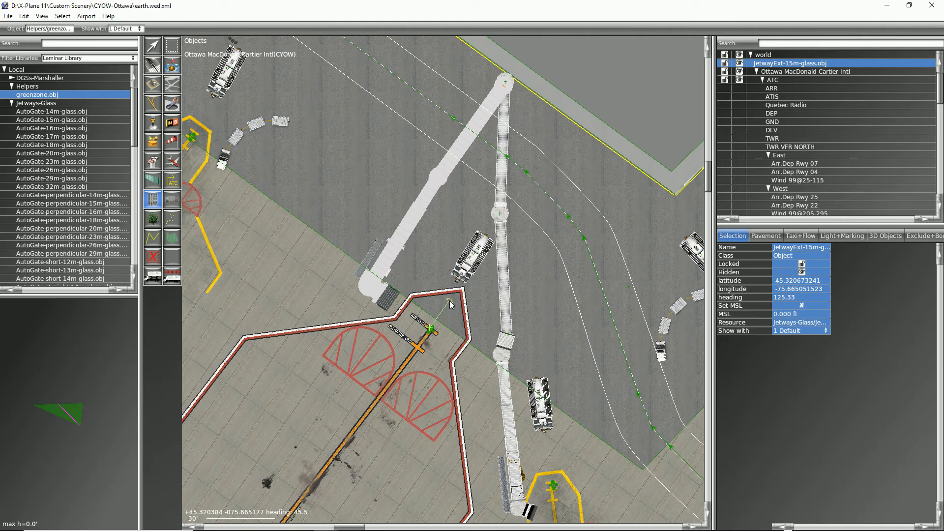
left_click(782, 63)
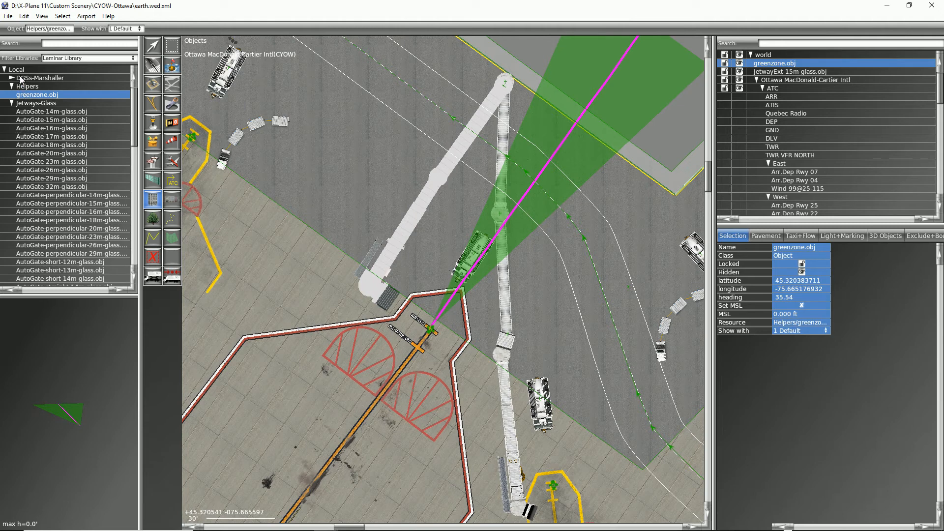
Choose Marshaller.obj from the Local > DGSs-Marshaller folder as the object to place.
left_click(42, 77)
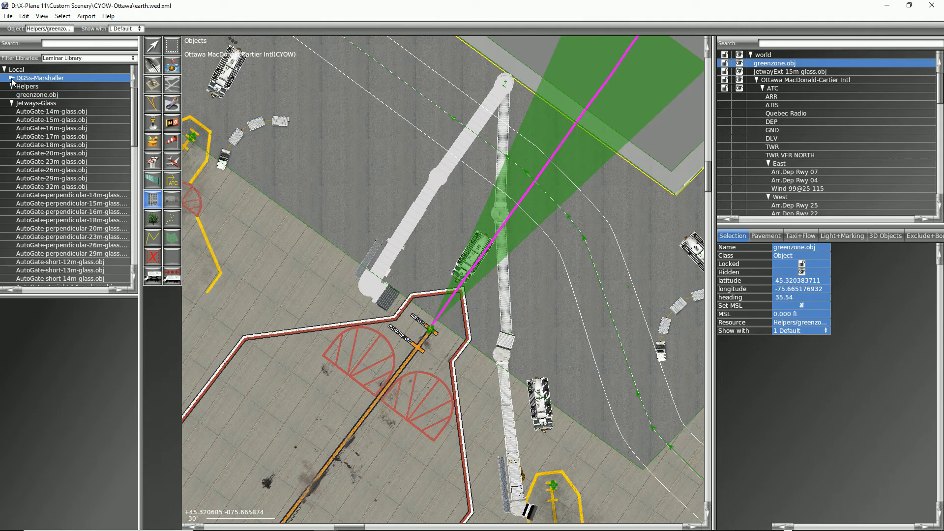
left_click(11, 77)
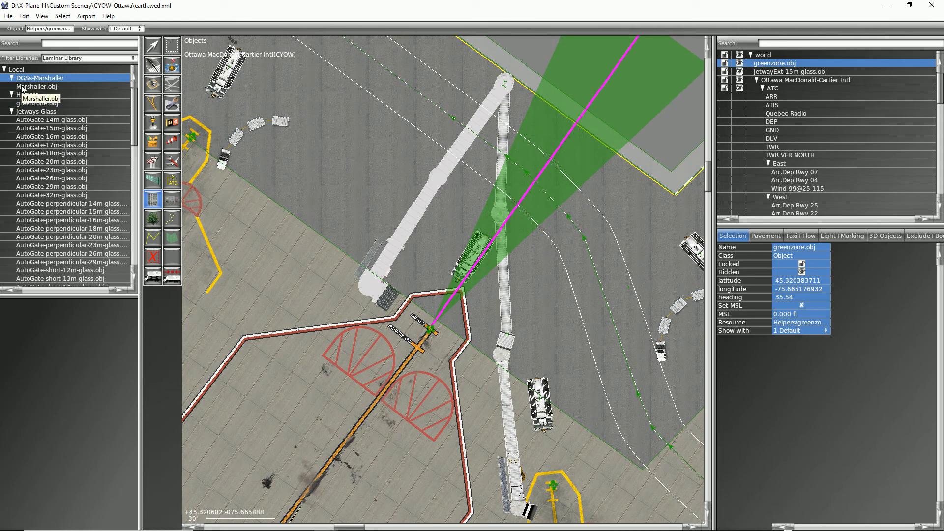
left_click(36, 87)
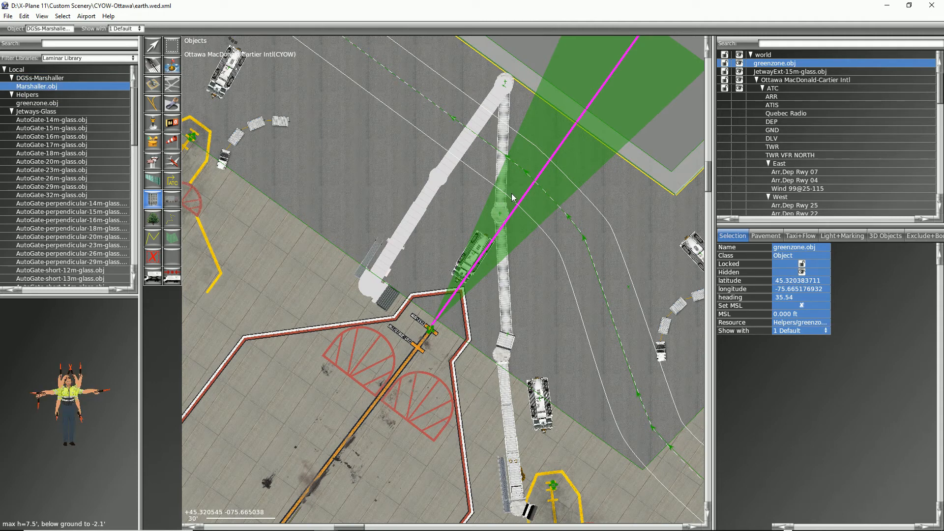
mouse_move(513, 199)
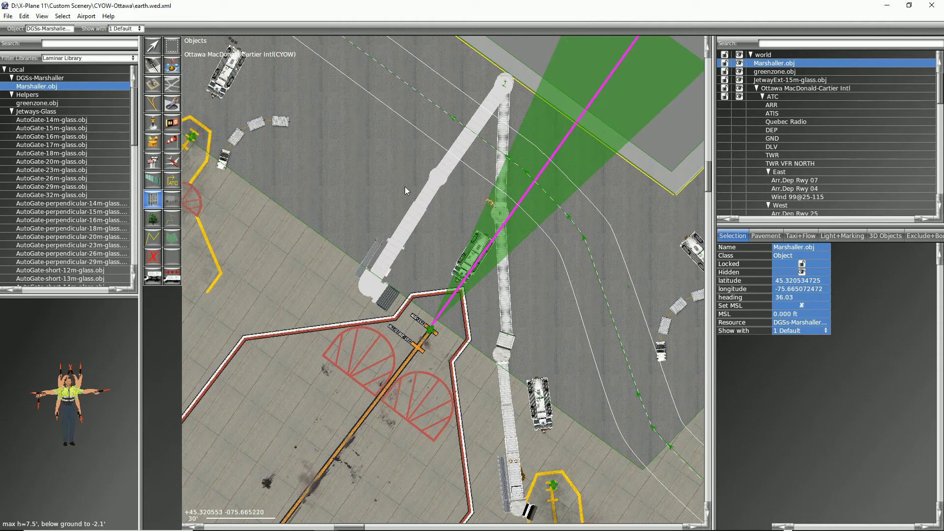
mouse_move(58, 106)
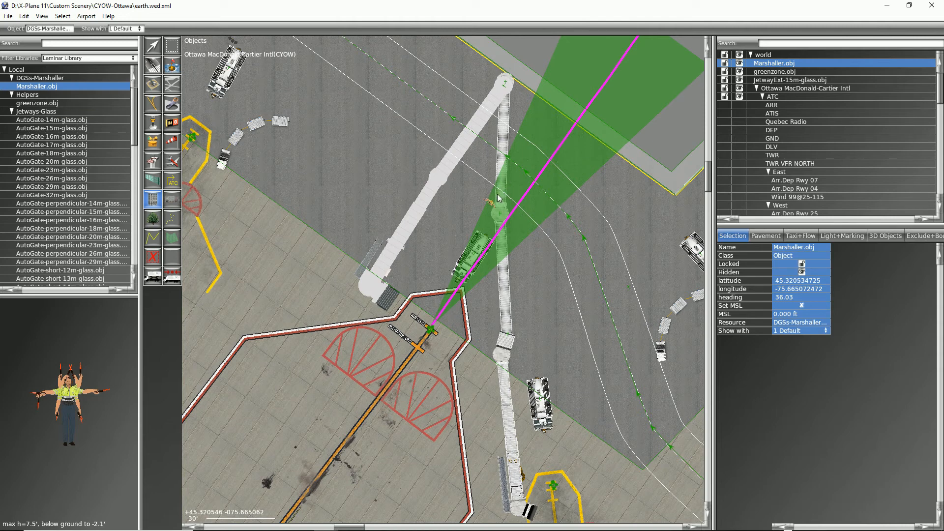
mouse_move(459, 285)
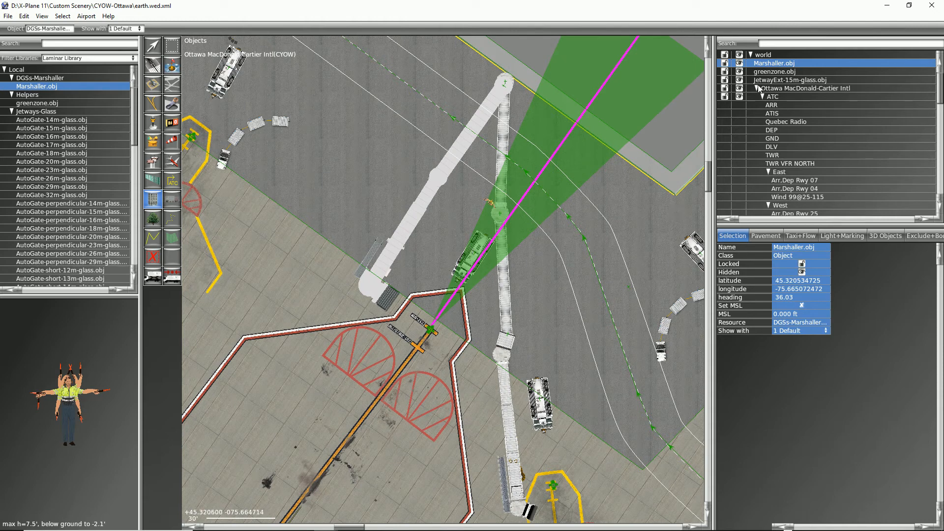
Delete the greenzone.obj helper, keeping the marshaller at heading 36.03.
left_click(785, 71)
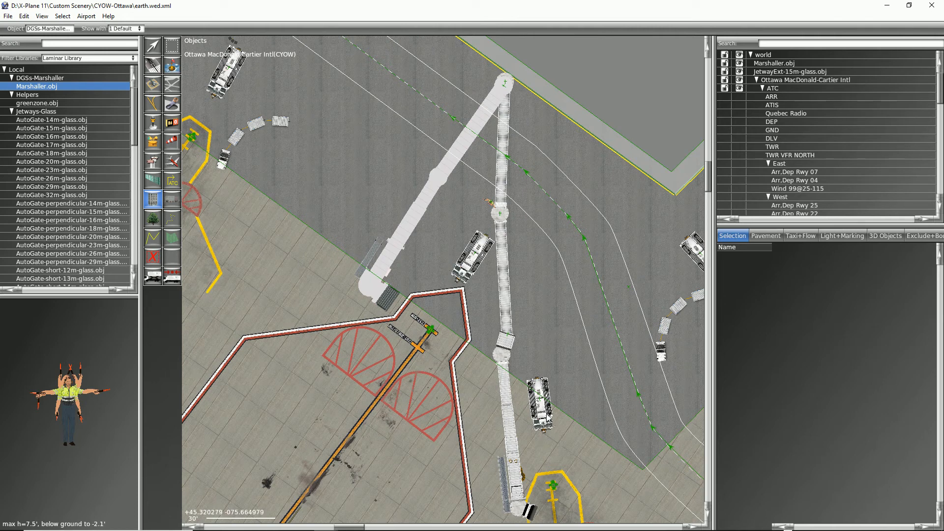
mouse_move(489, 278)
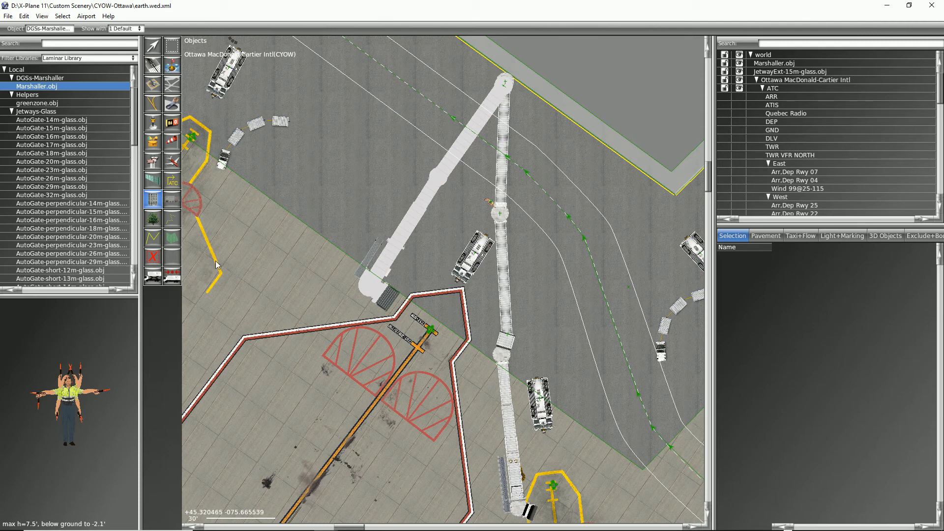
mouse_move(244, 216)
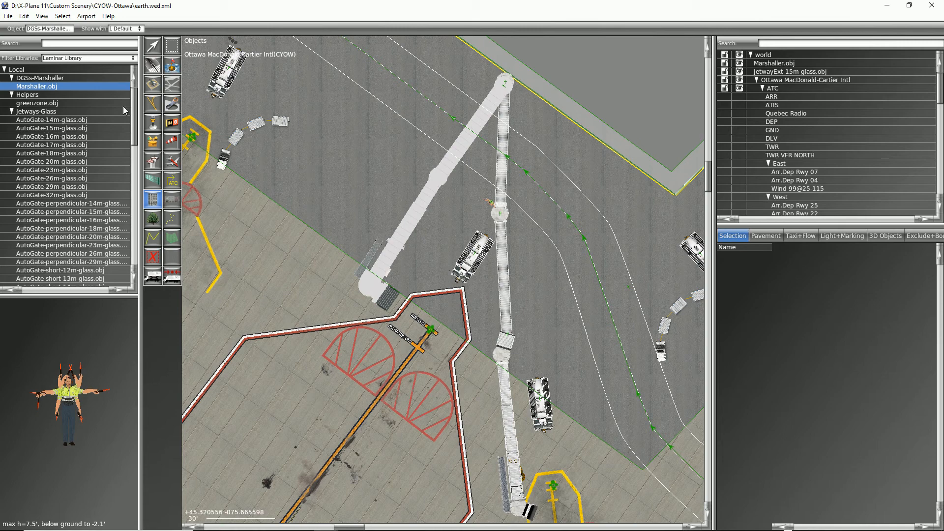
left_click(7, 16)
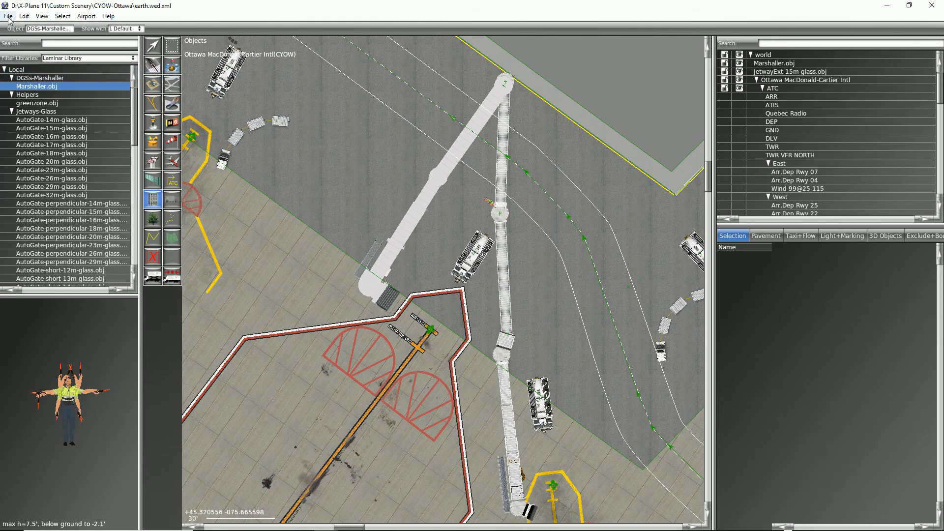
Export the CYOW scenery pack from the File menu for X-Plane.
left_click(8, 16)
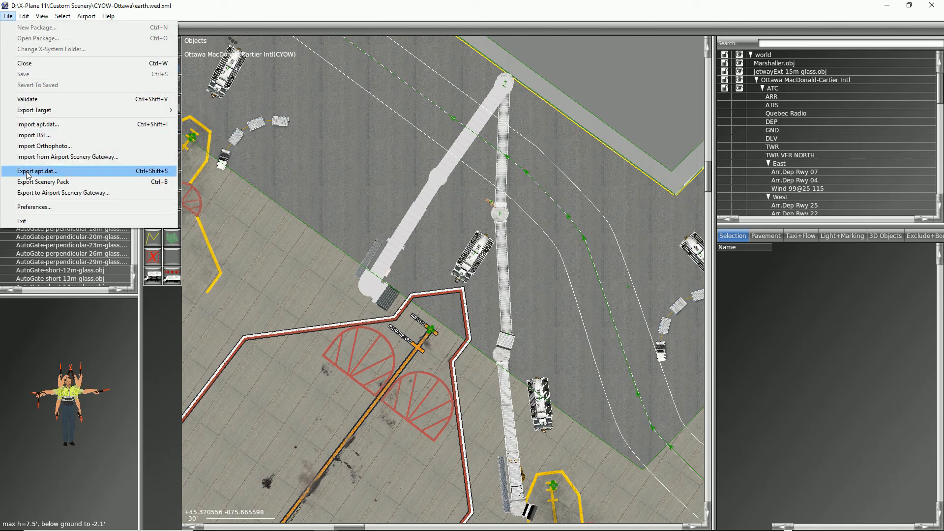
mouse_move(43, 182)
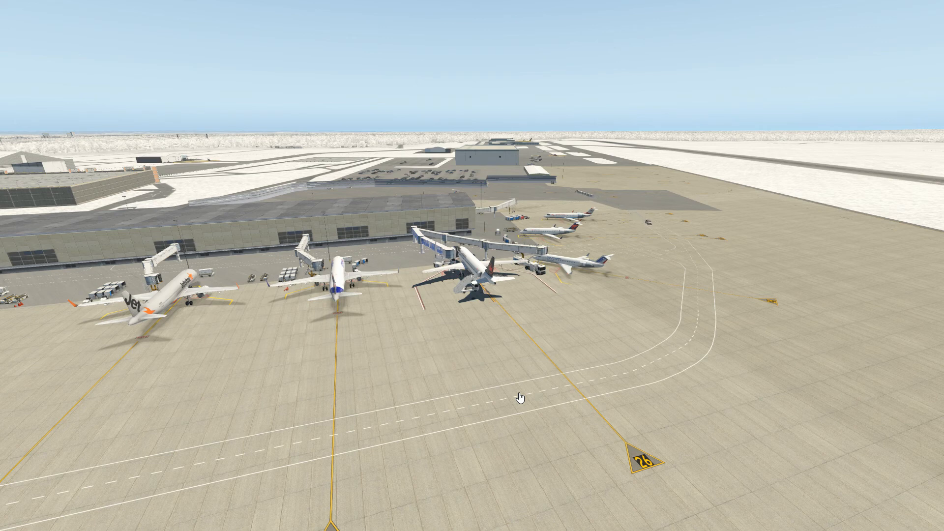
Load the CYOW flight in X-Plane 11 and view the Air Canada jet at the new glass jetway.
left_click(212, 499)
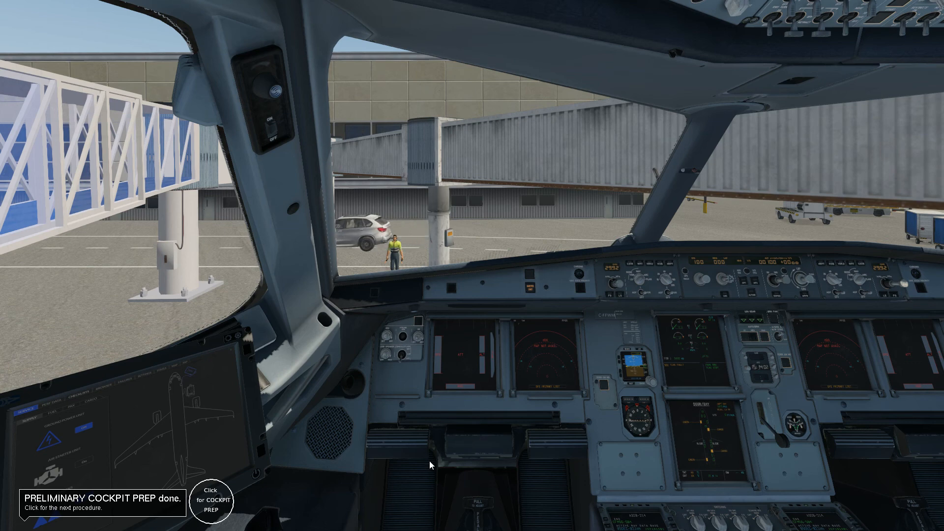
left_click(213, 501)
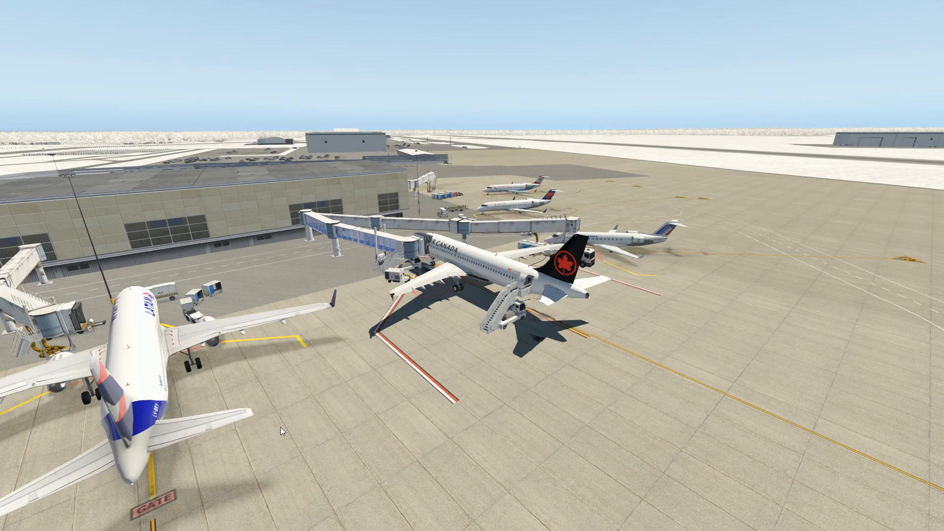
mouse_move(530, 506)
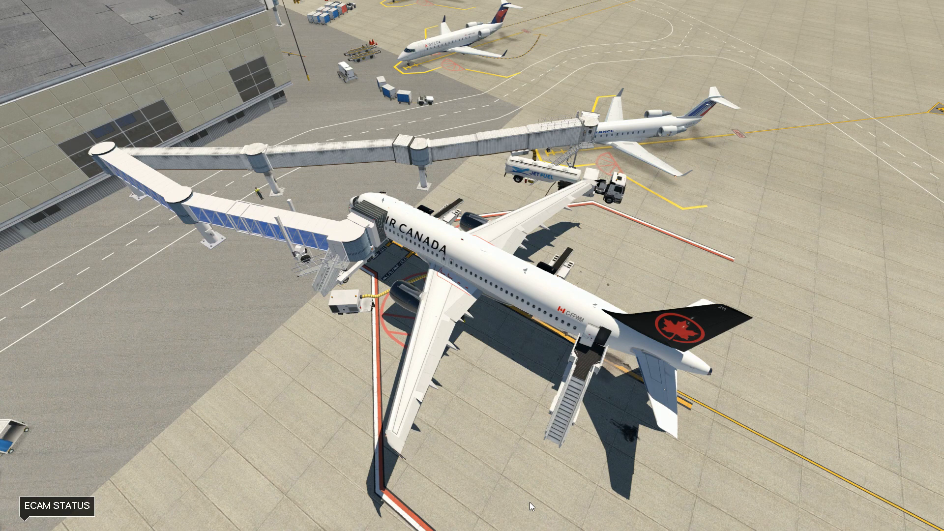
left_click(55, 506)
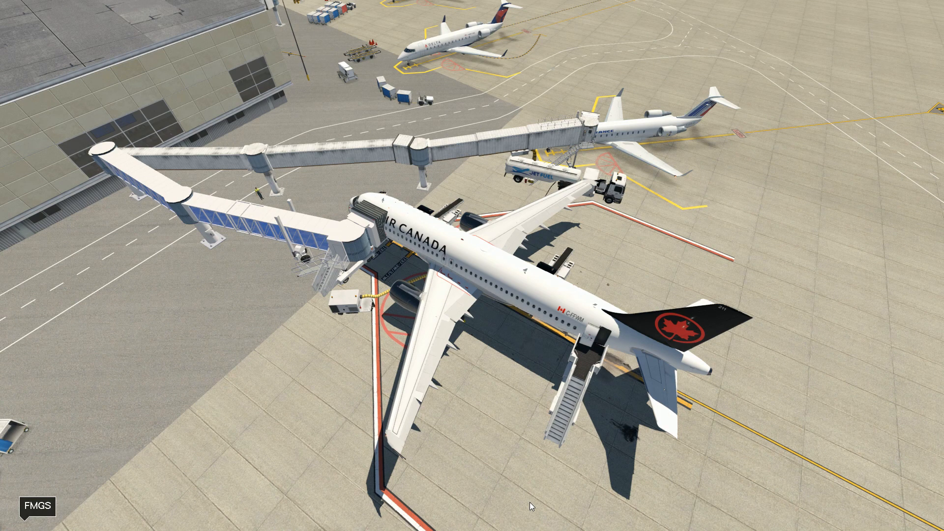